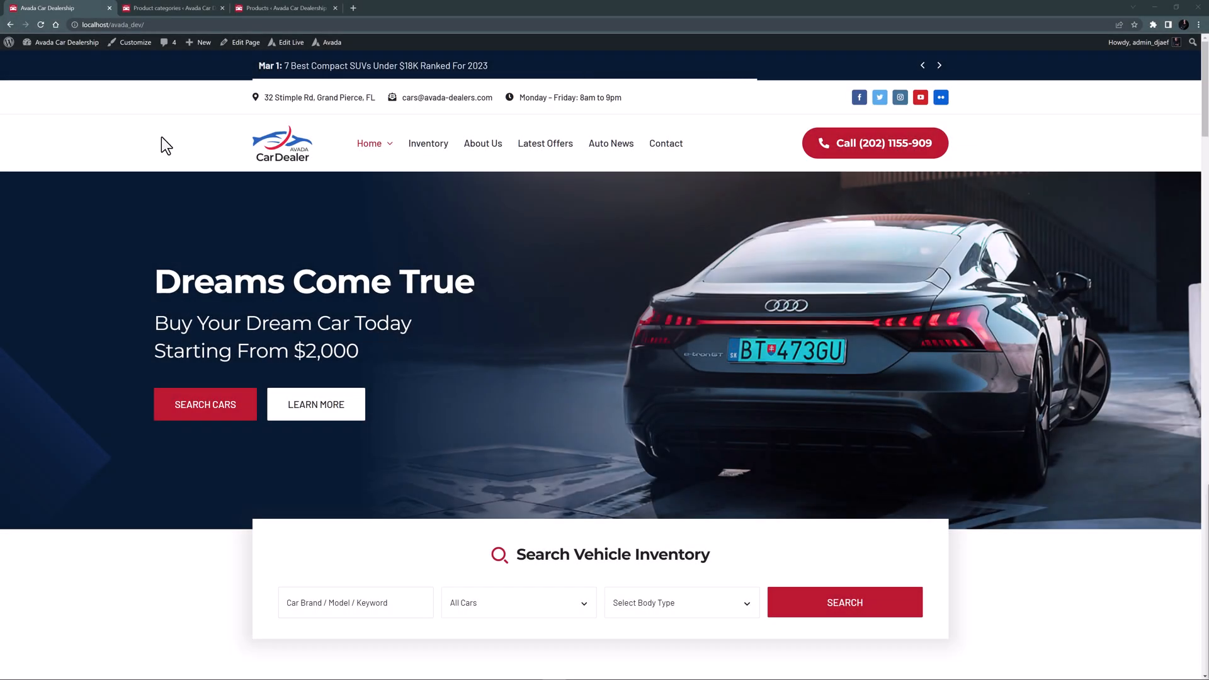
Step: Search the inventory for New Cars only from the homepage form
left_click(938, 64)
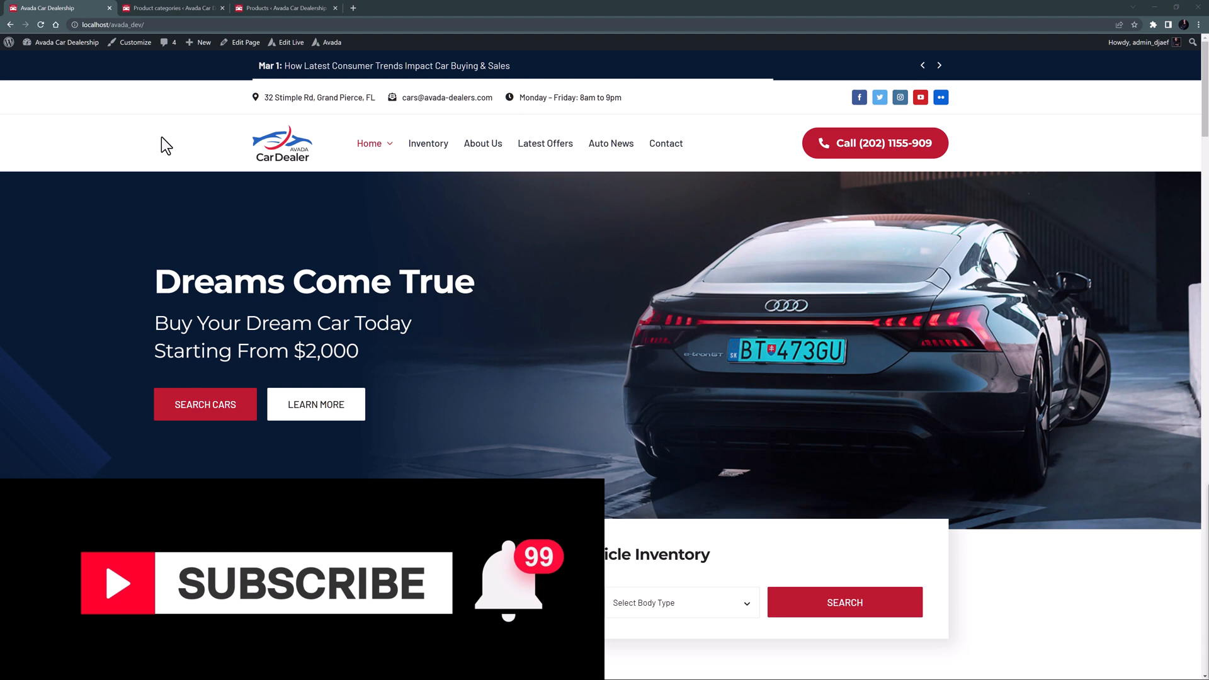
left_click(938, 66)
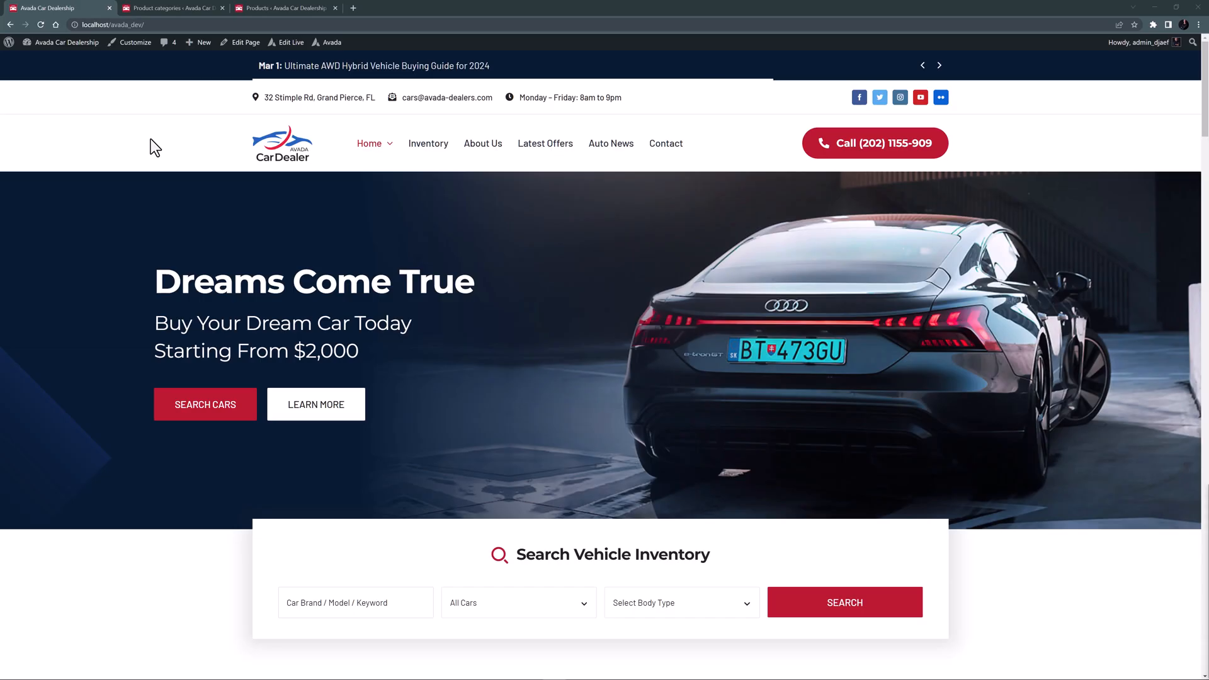
left_click(939, 64)
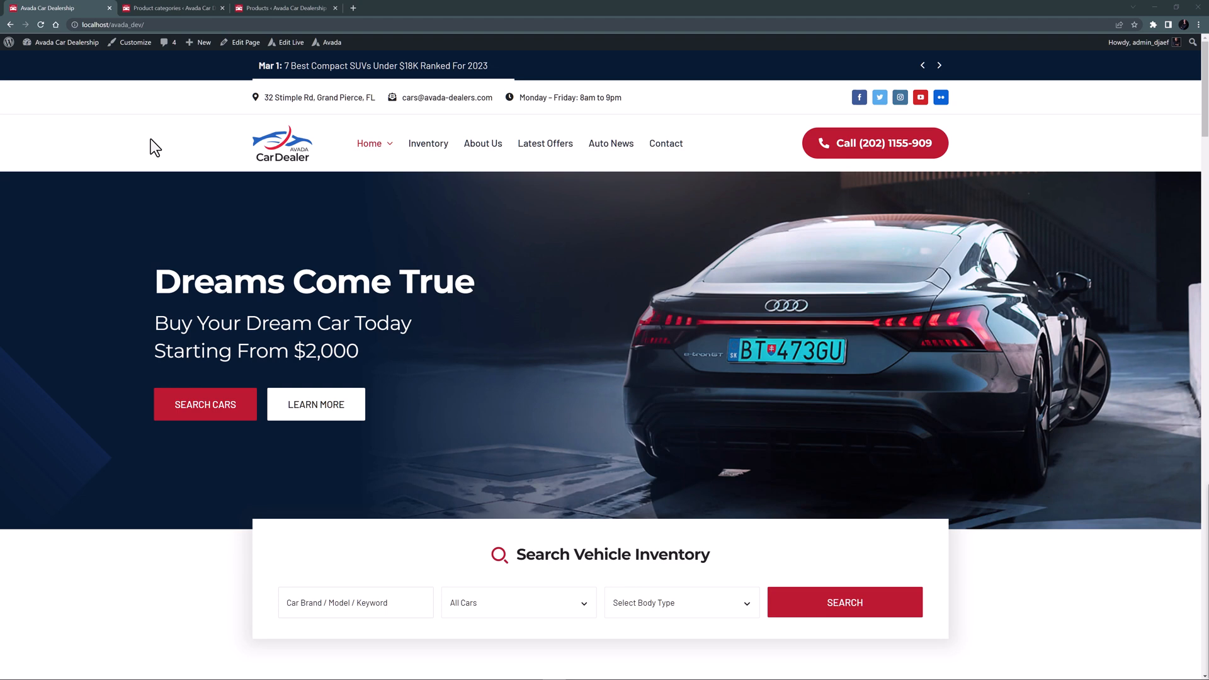
scroll("down", 3)
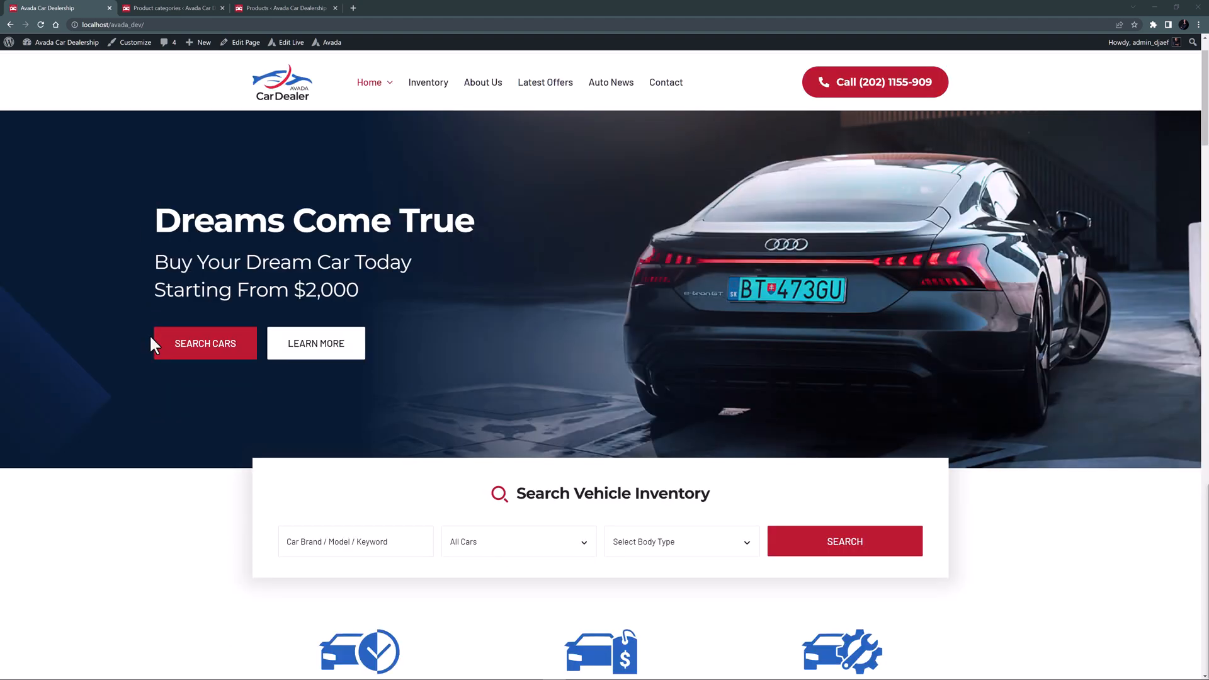
scroll("down", 3)
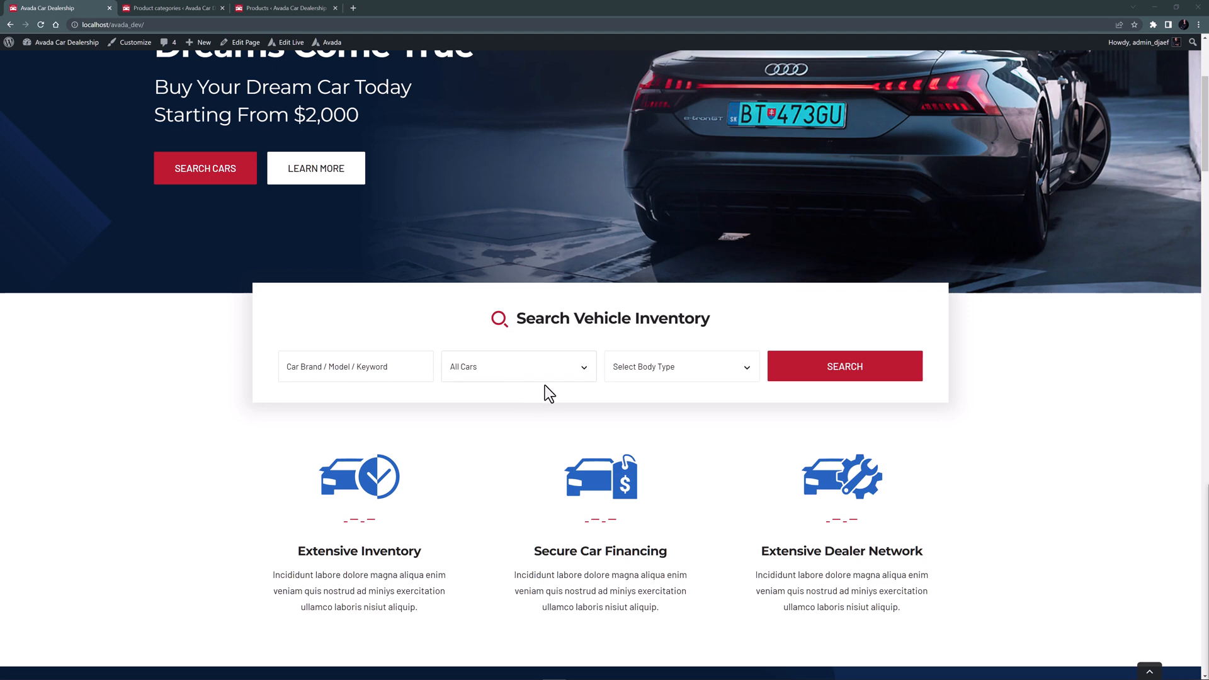
left_click(517, 366)
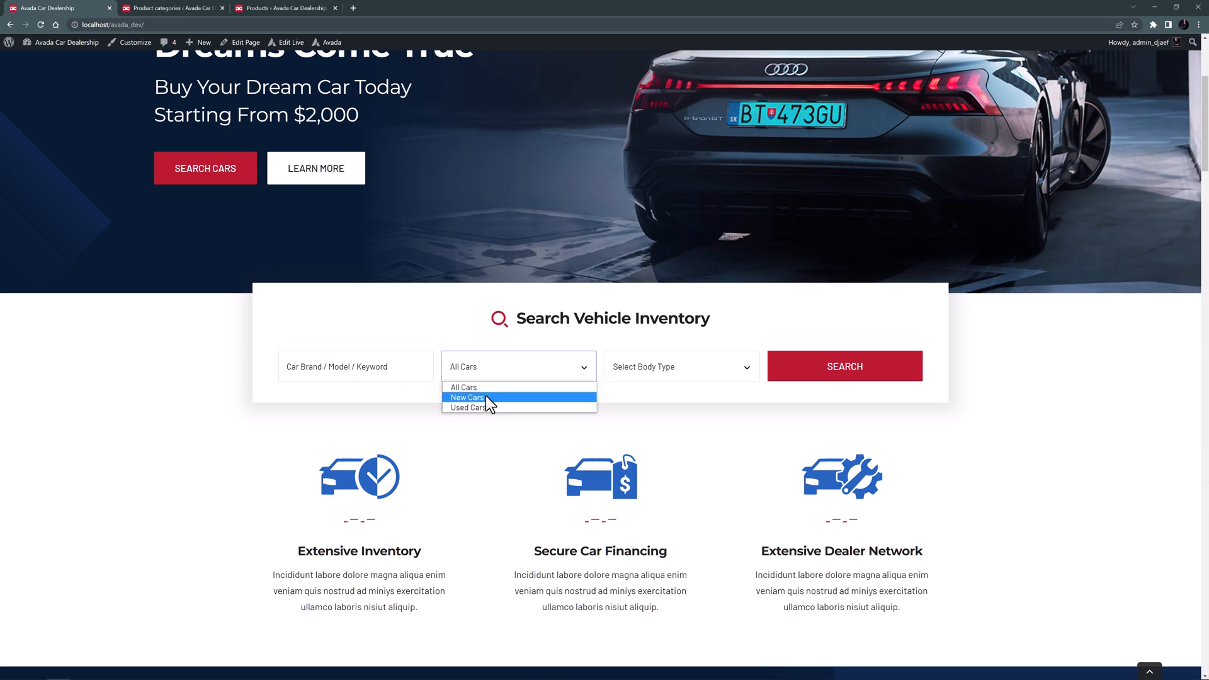
left_click(844, 367)
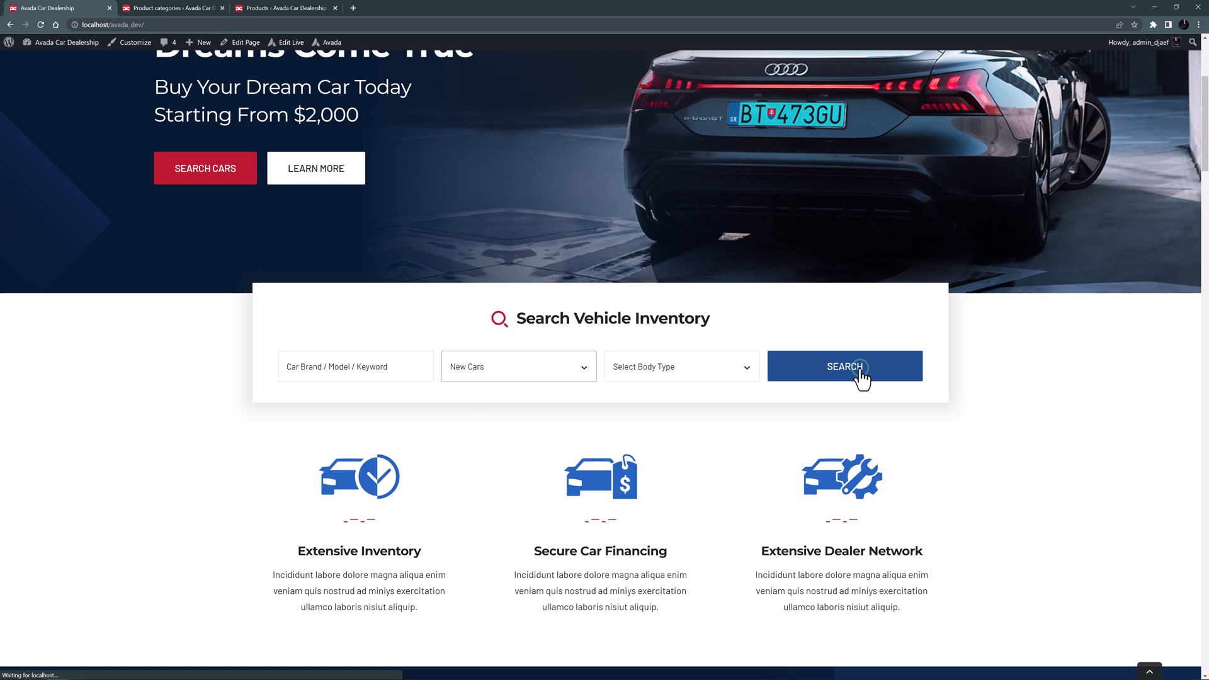
left_click(843, 366)
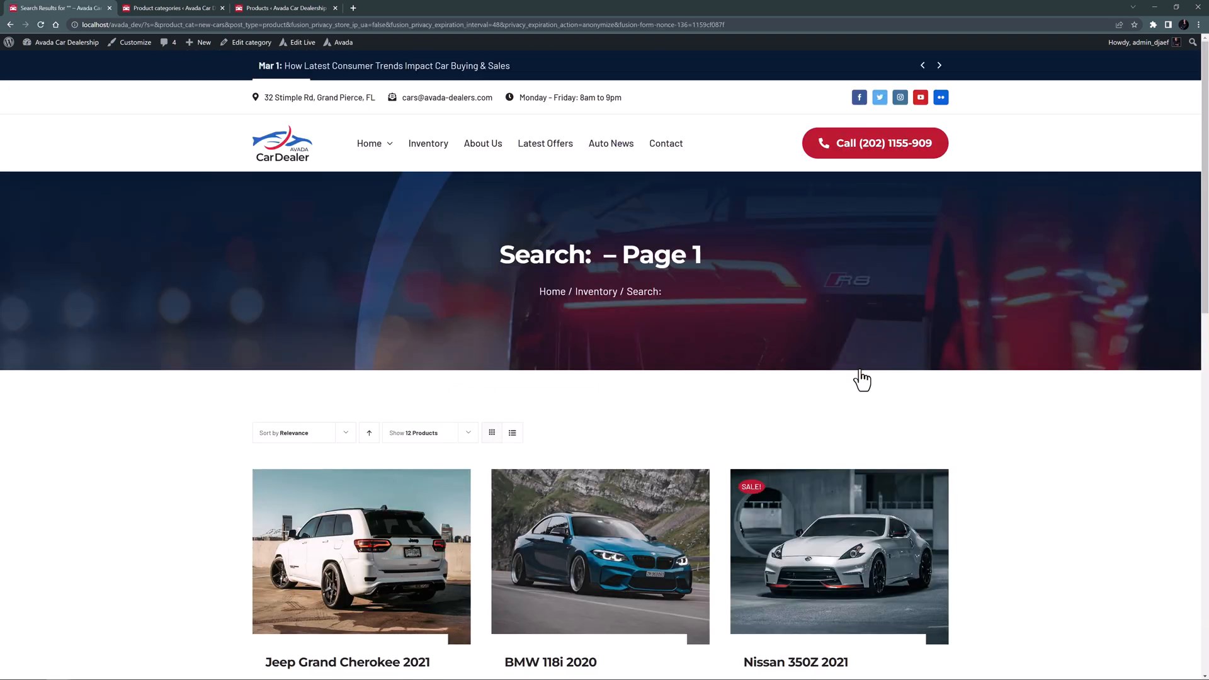
mouse_move(967, 511)
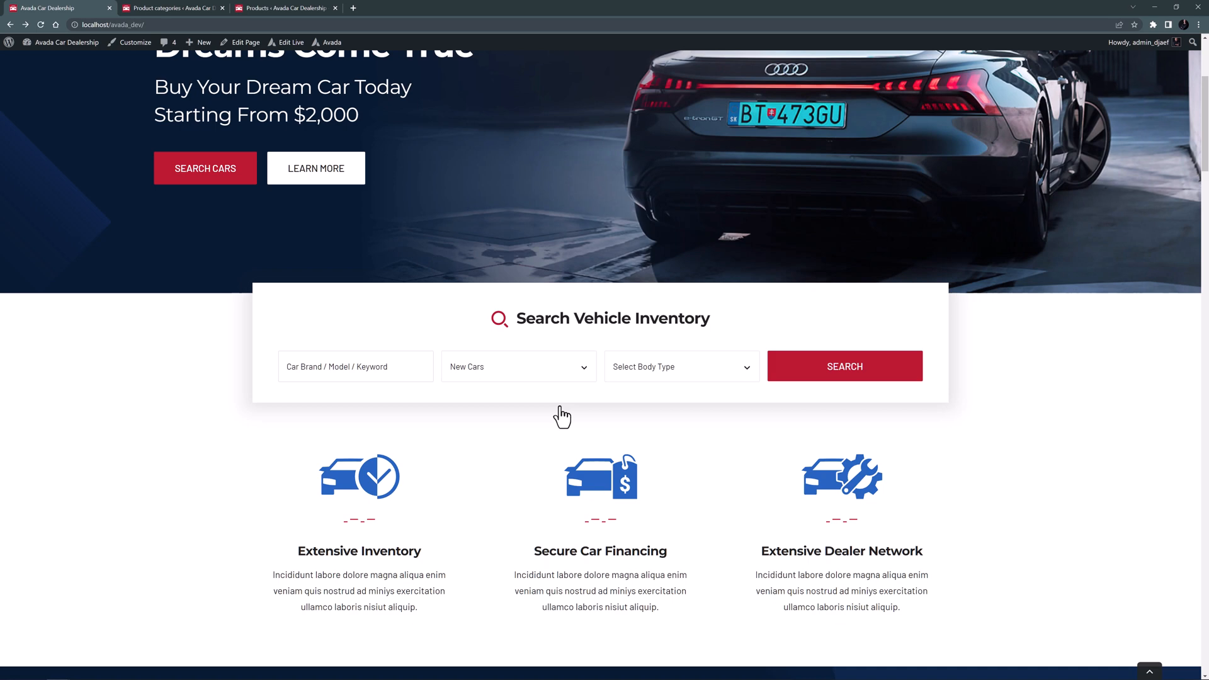
Step: Narrow the search to New Cars with body type SUV, returning Jeep Grand Cherokee and Ford EcoSport
left_click(679, 366)
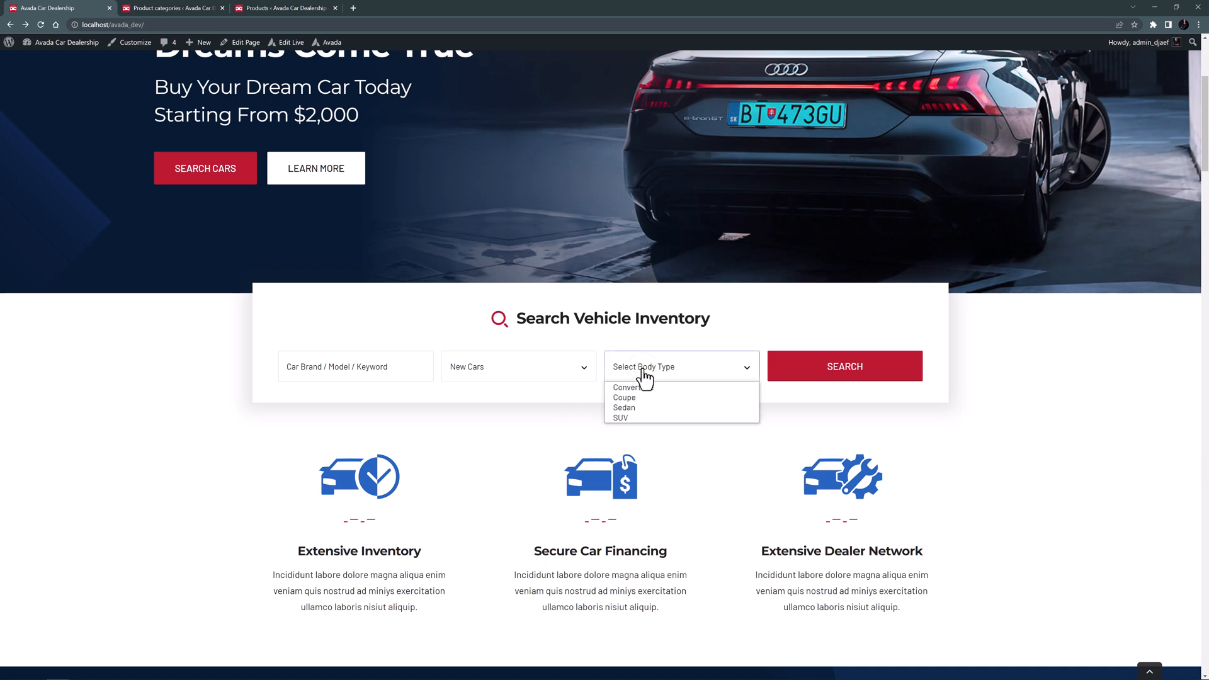
left_click(621, 417)
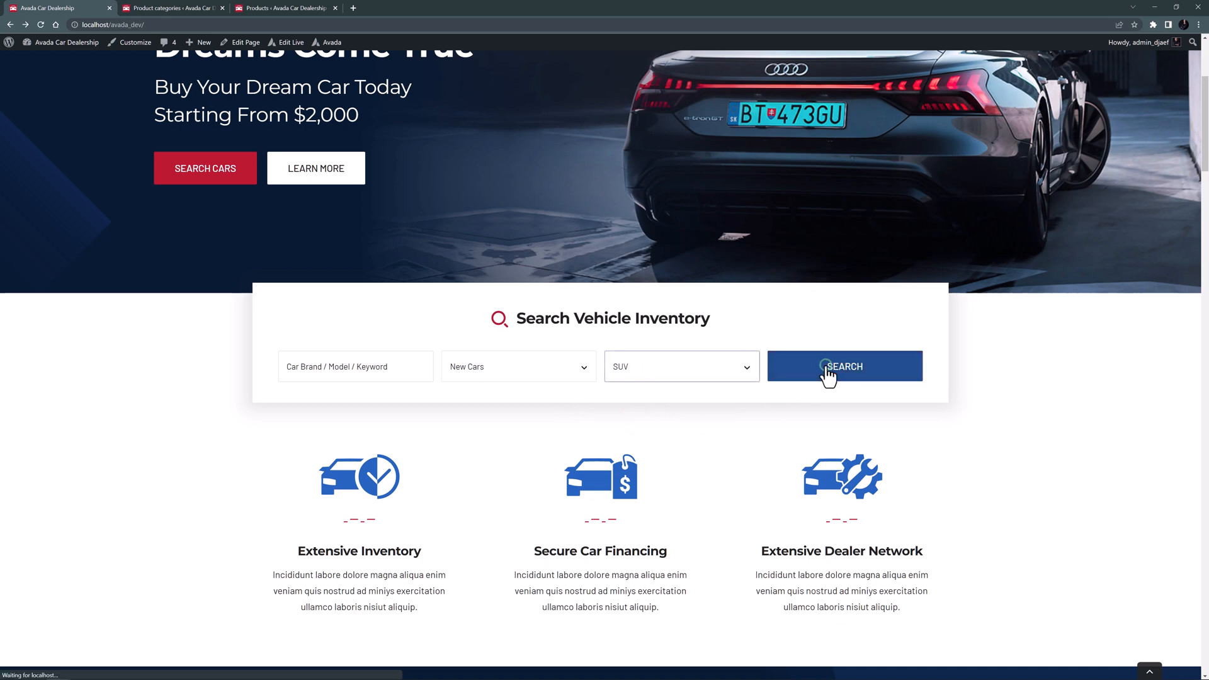
left_click(843, 366)
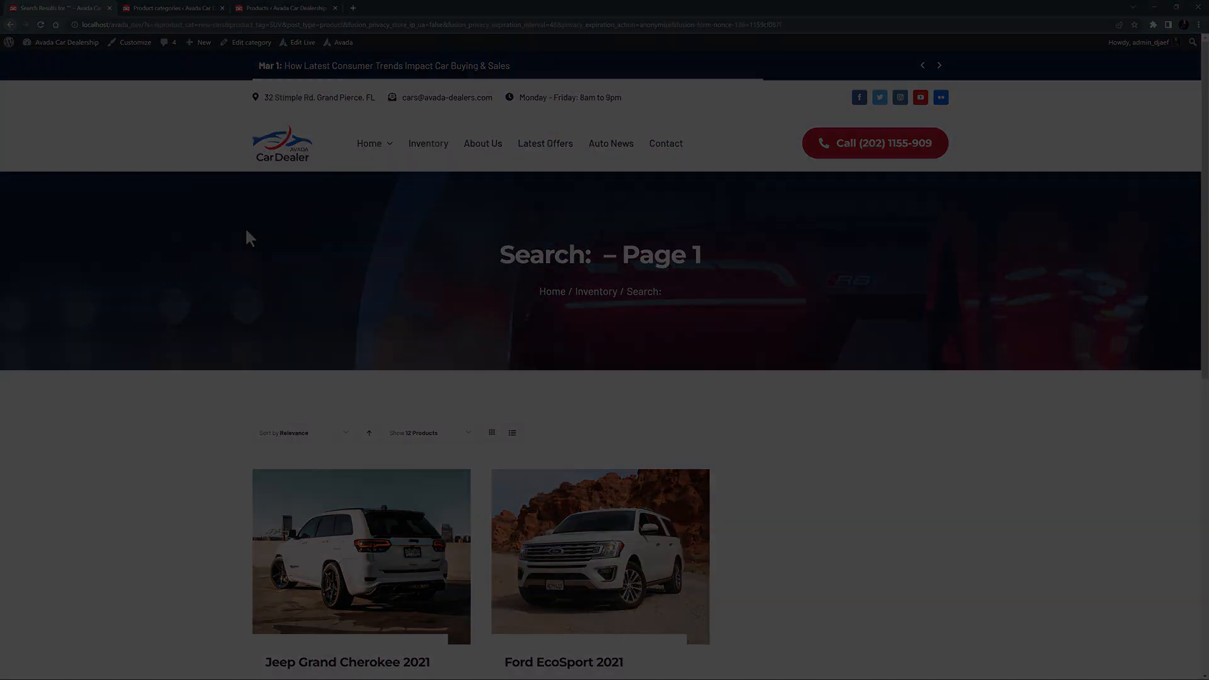
Step: Search for keyword Ford among New Cars SUVs, landing on the Ford EcoSport 2021 page
left_click(58, 8)
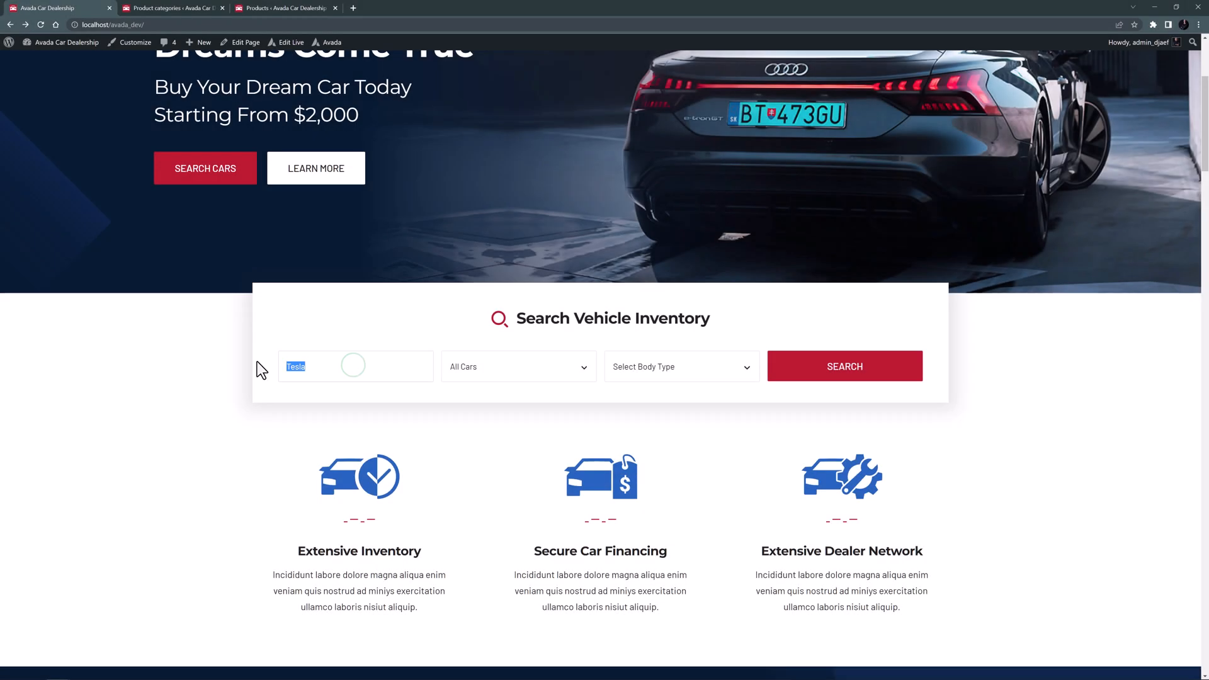
left_click(518, 367)
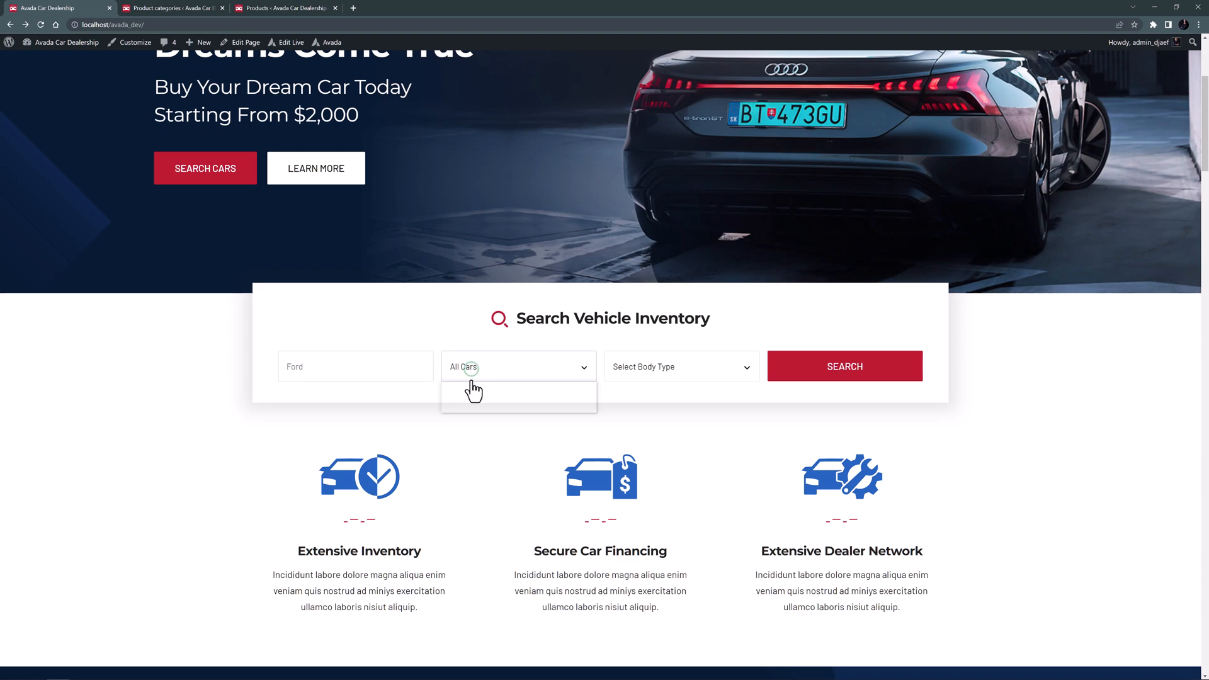
left_click(680, 366)
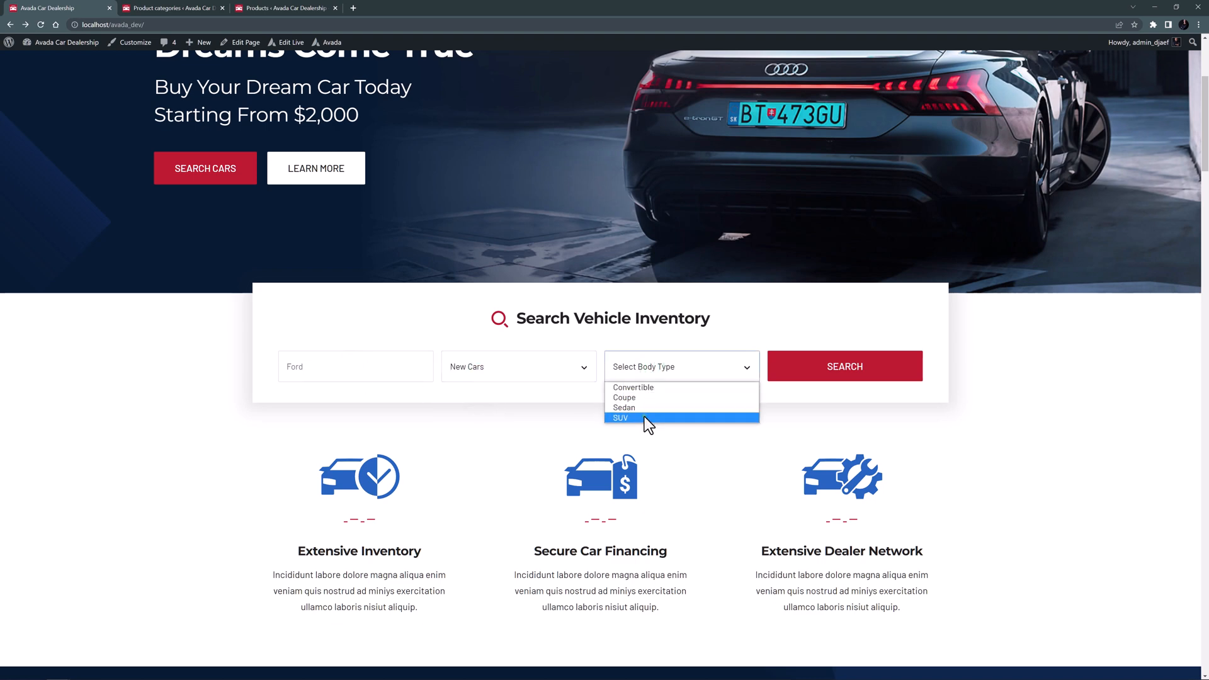
left_click(620, 418)
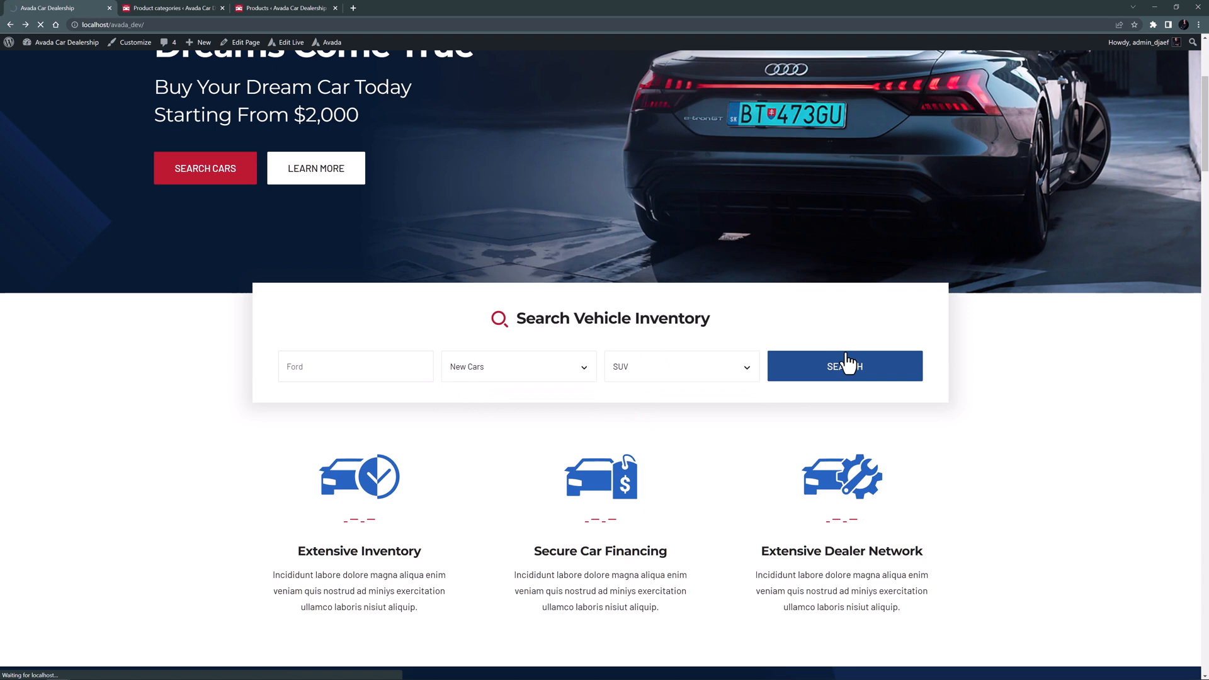
left_click(844, 365)
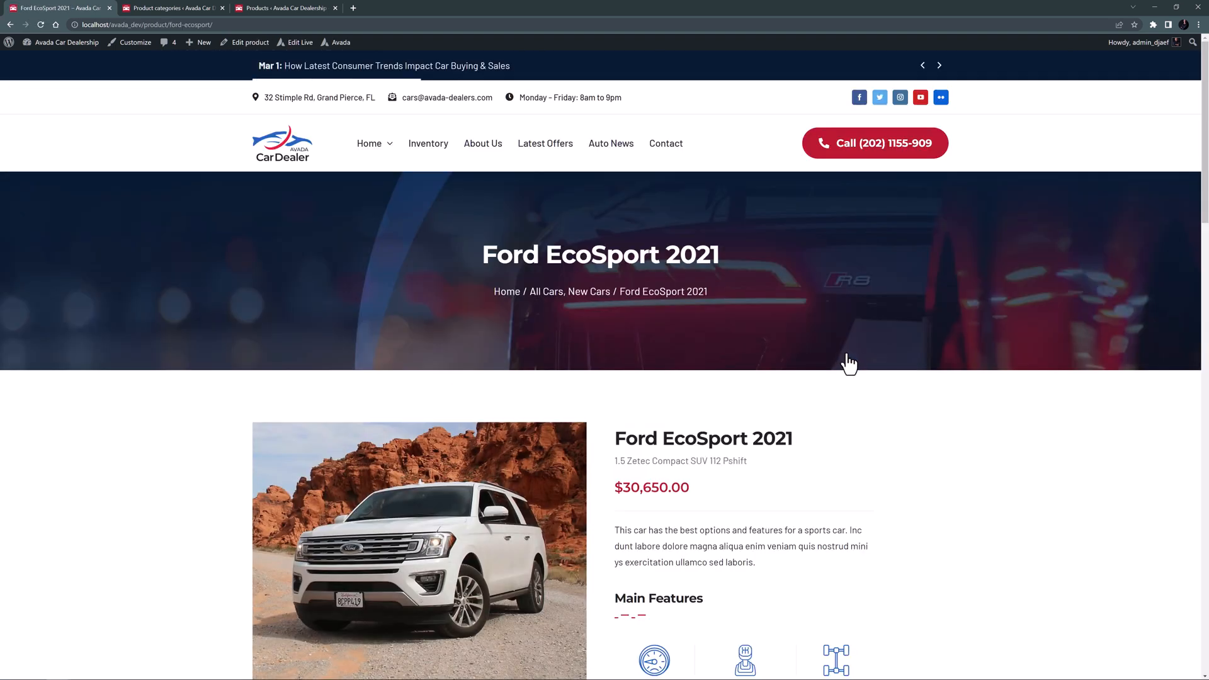
mouse_move(854, 364)
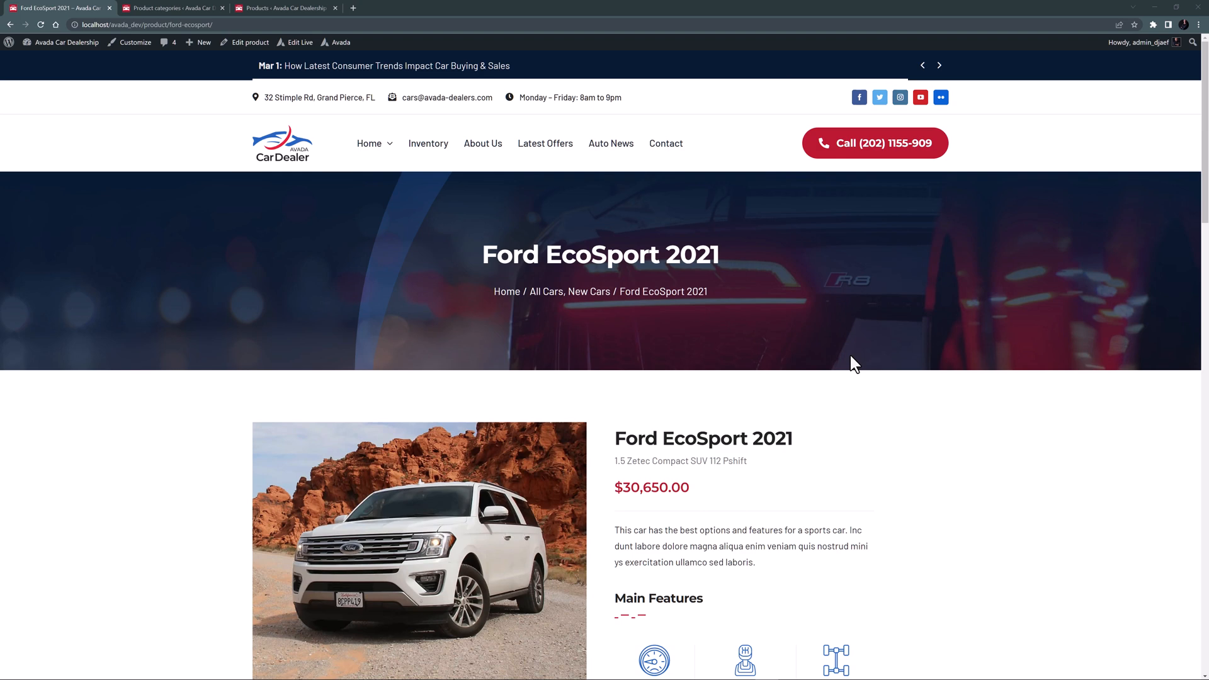
Step: Return to the dealership homepage via the site logo
left_click(939, 66)
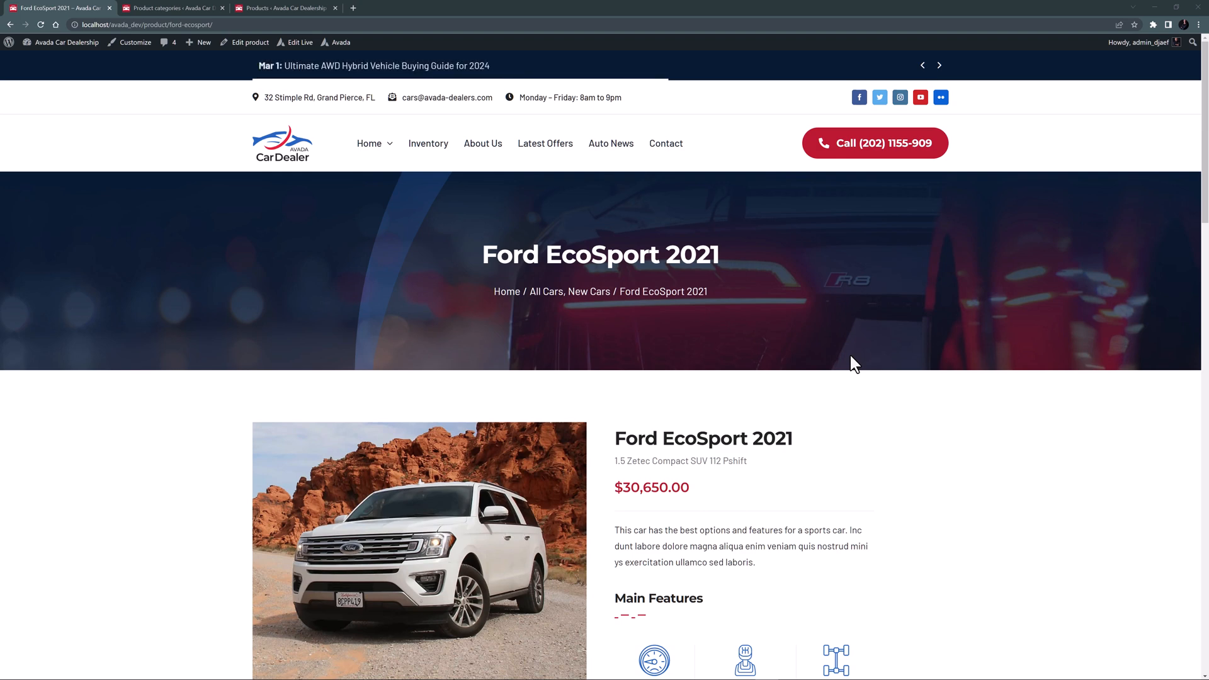
left_click(282, 142)
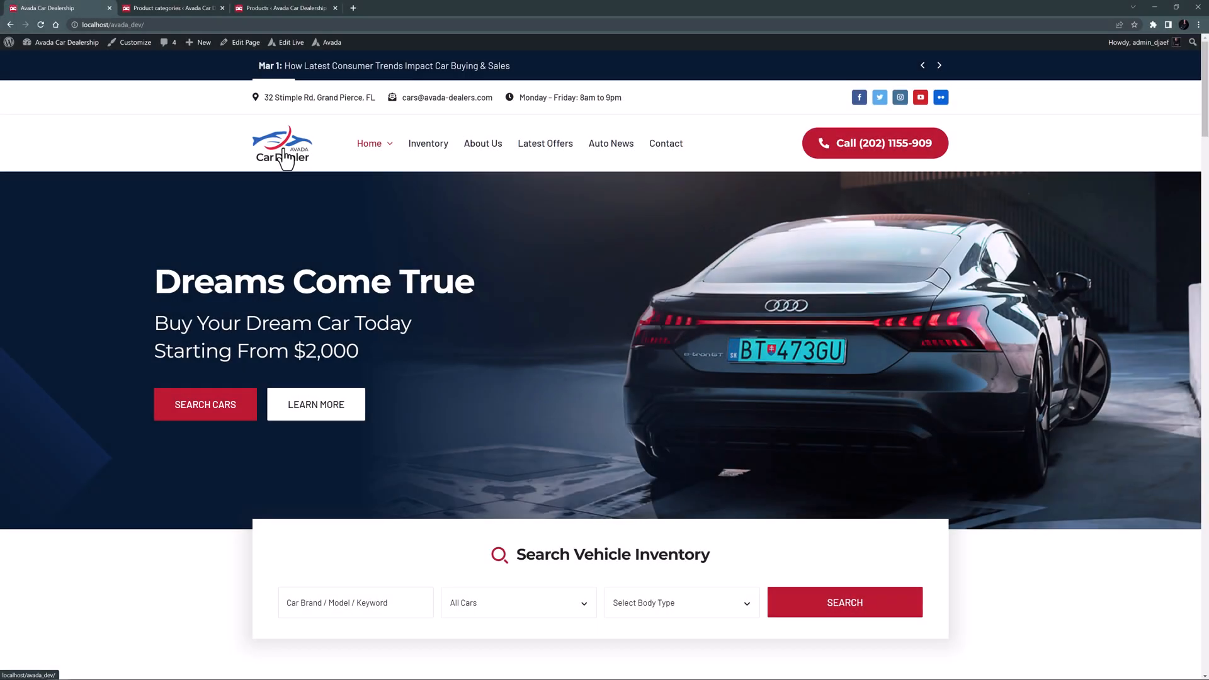
Step: Launch Edit Live on the Header Search Form from the admin bar
left_click(291, 43)
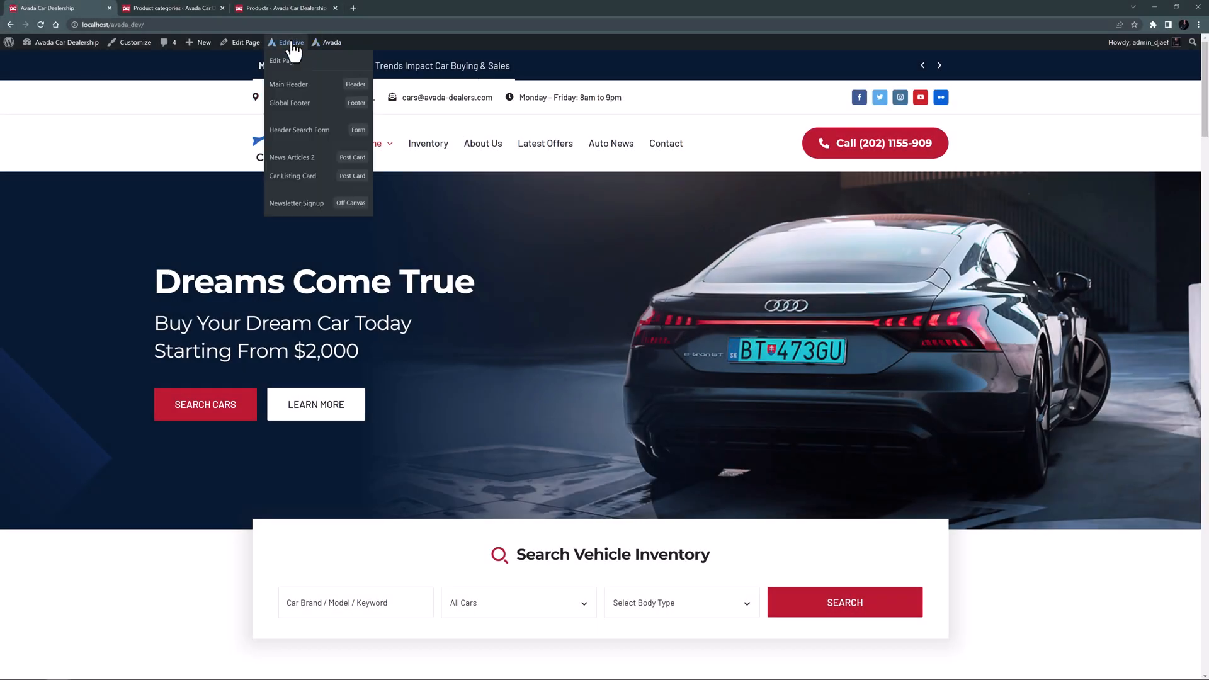
mouse_move(300, 130)
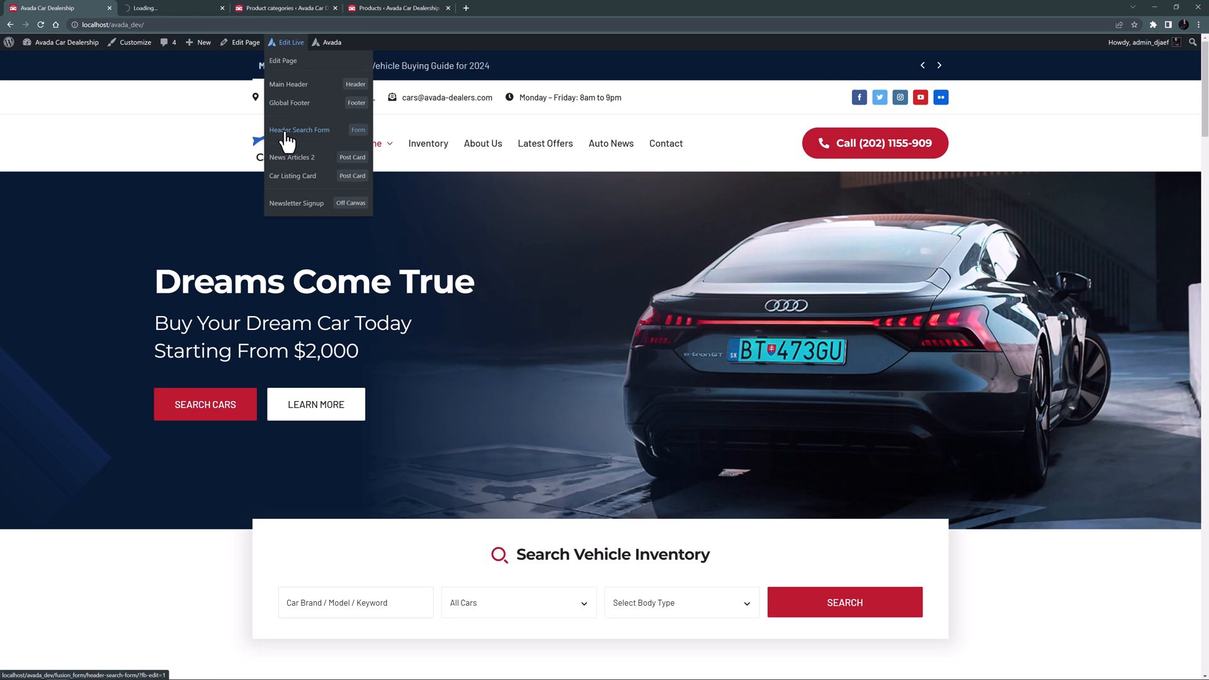
left_click(300, 130)
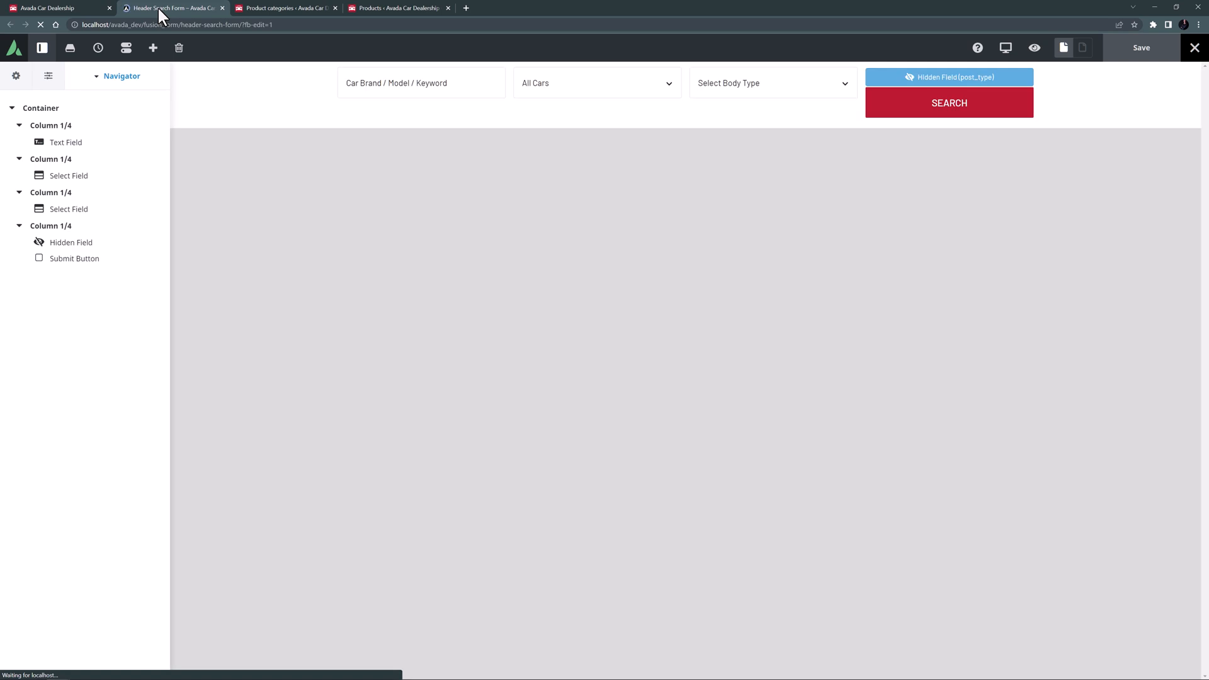
left_click(15, 76)
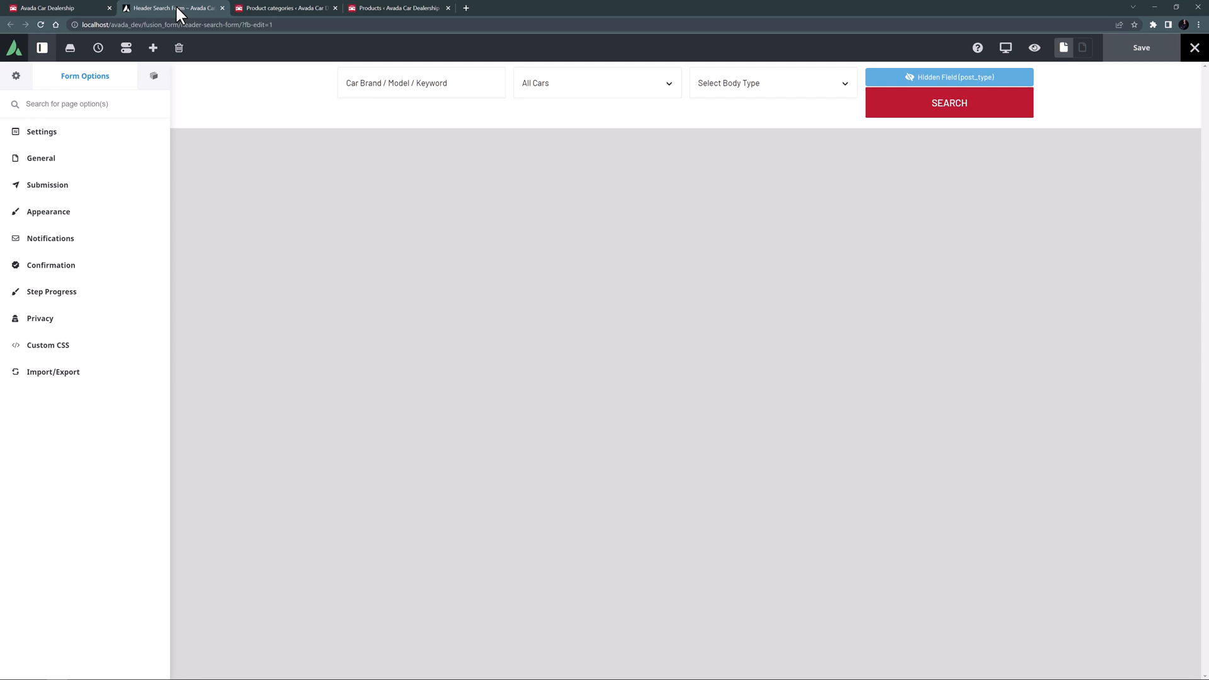
mouse_move(152, 48)
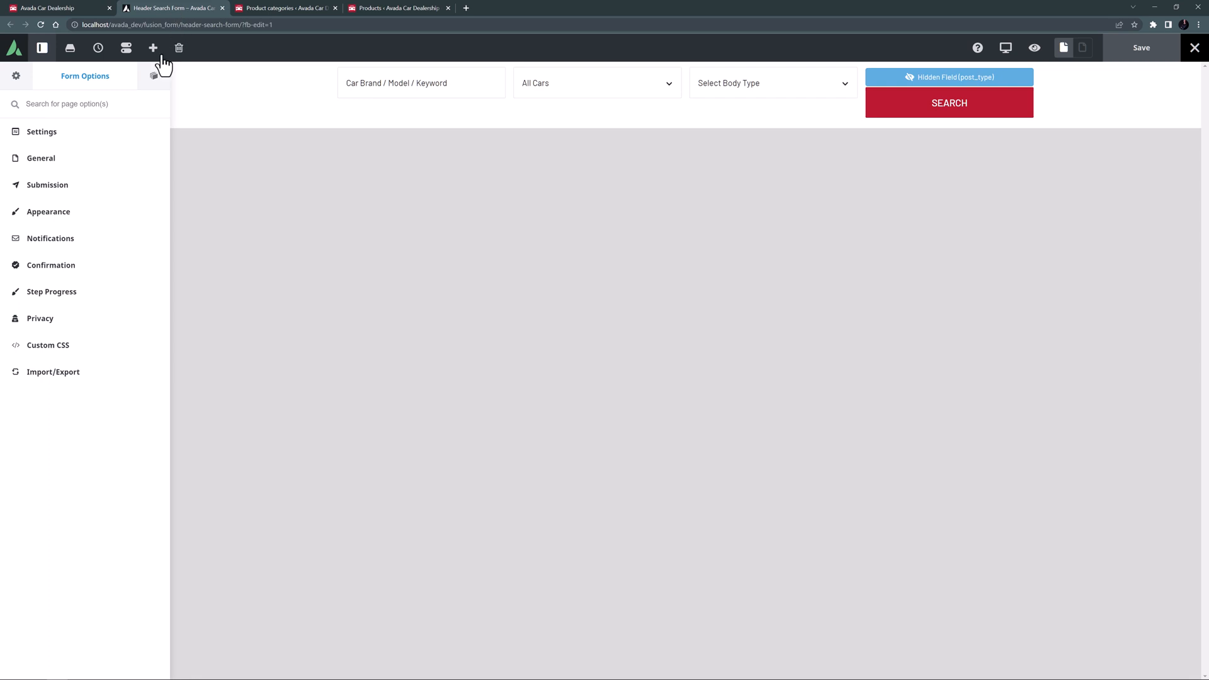
left_click(126, 48)
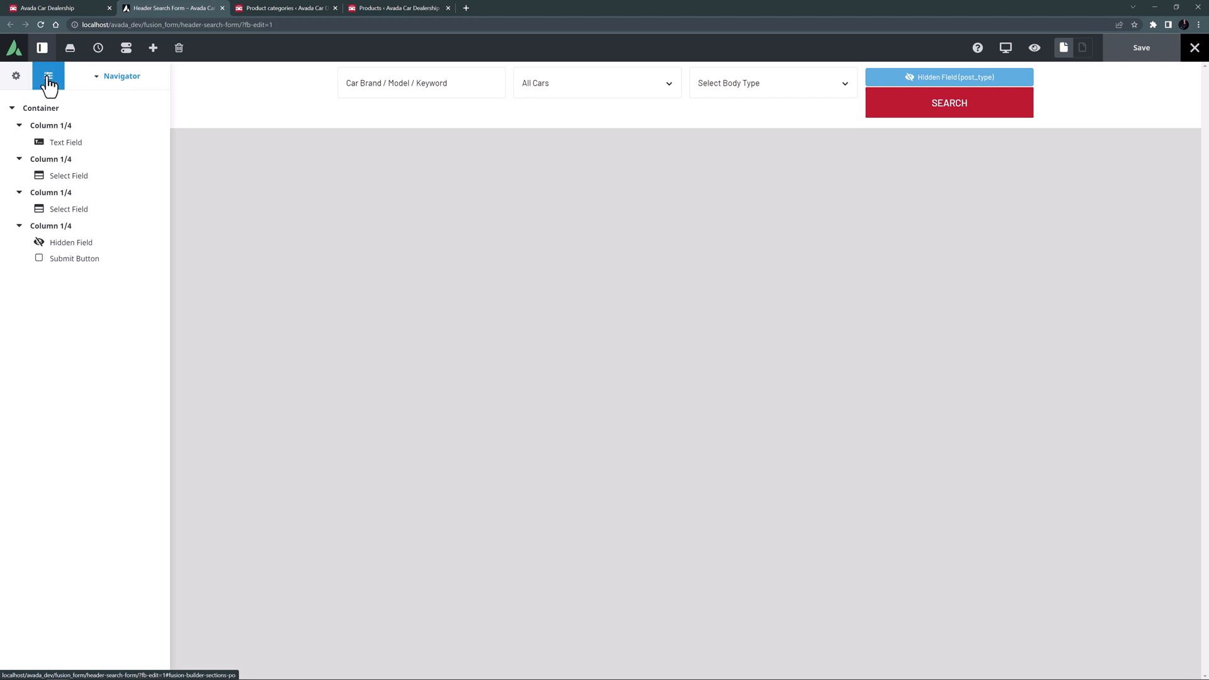
Step: Review the Submission settings: POST submission type, GET method, empty submission URL
left_click(15, 75)
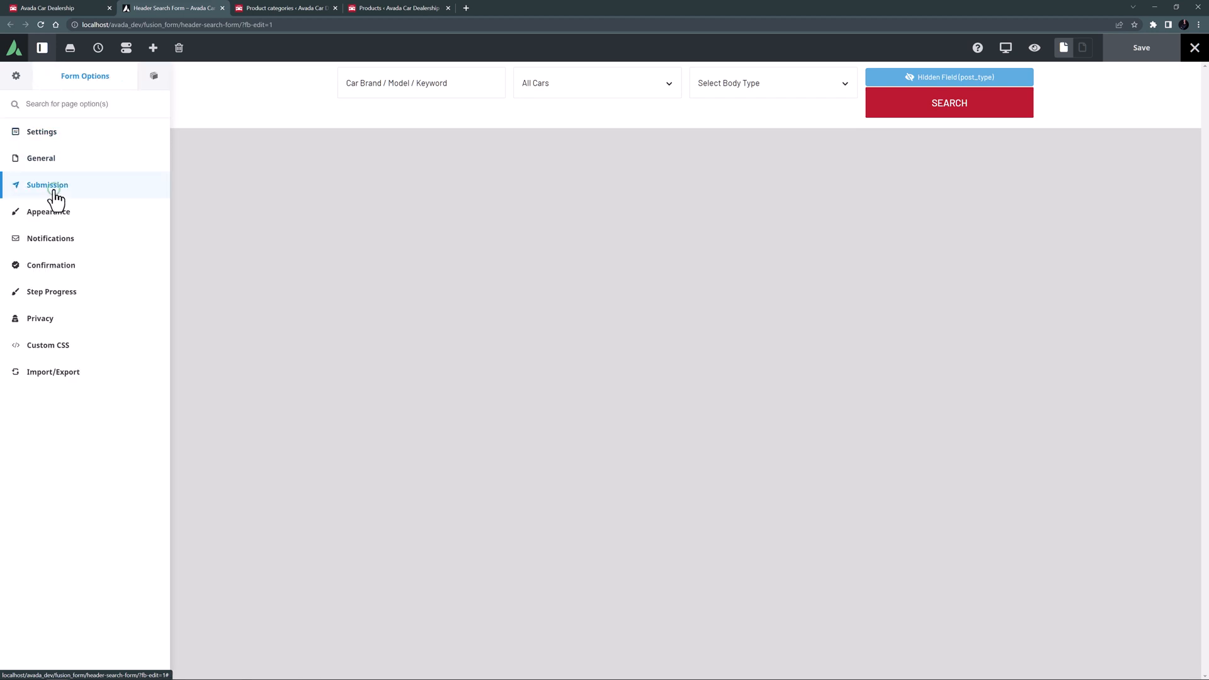
left_click(46, 184)
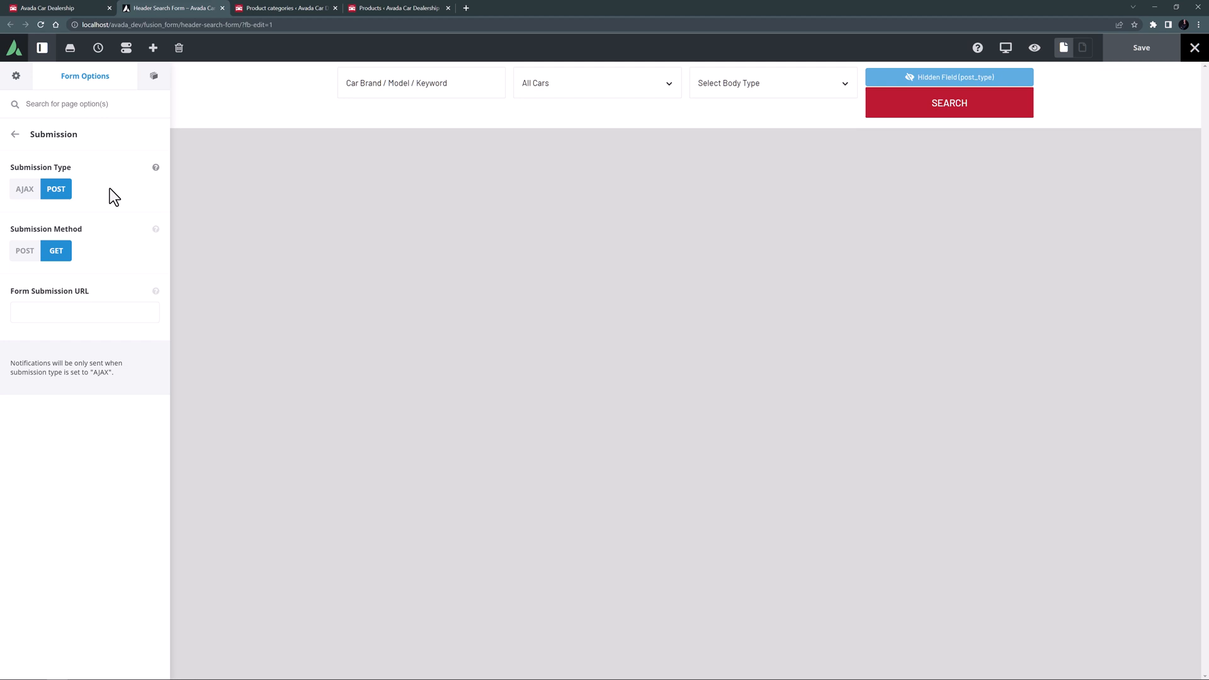
mouse_move(129, 183)
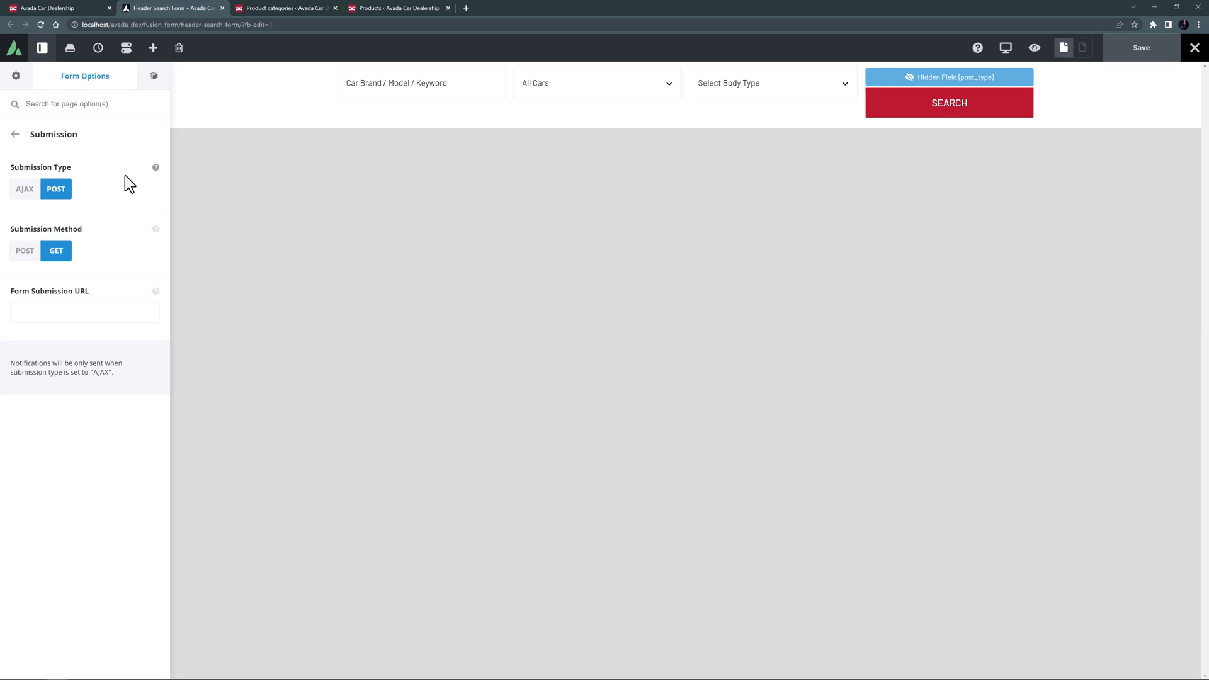
mouse_move(253, 142)
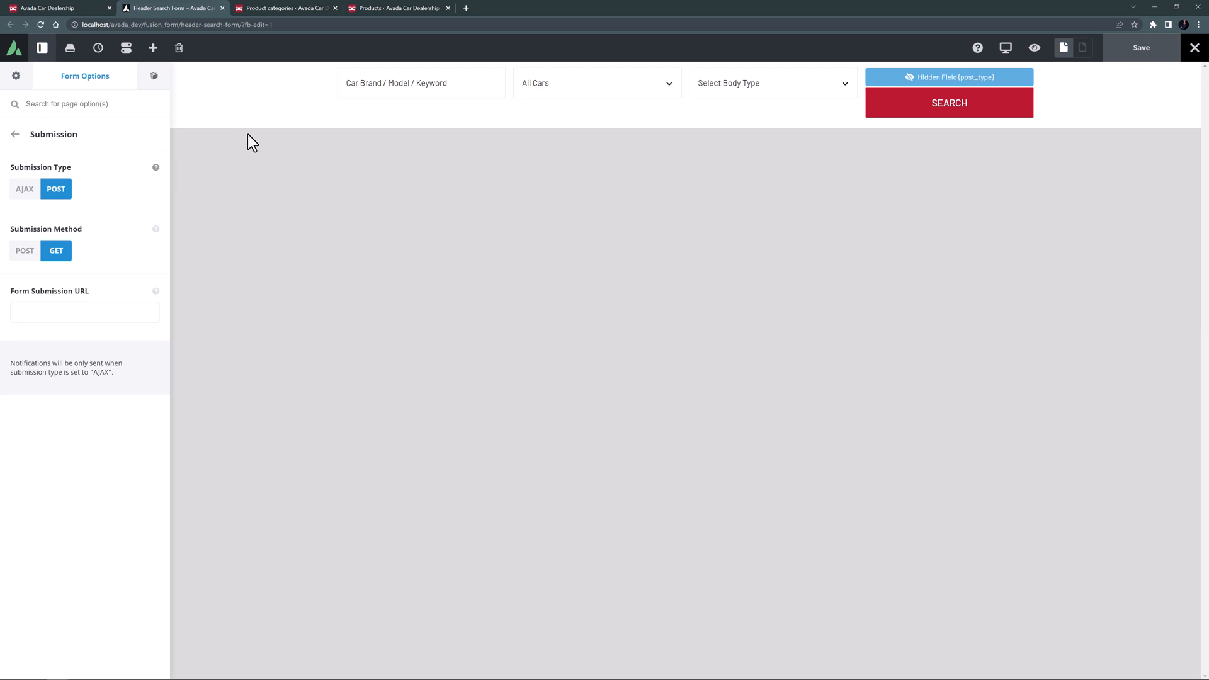
mouse_move(416, 83)
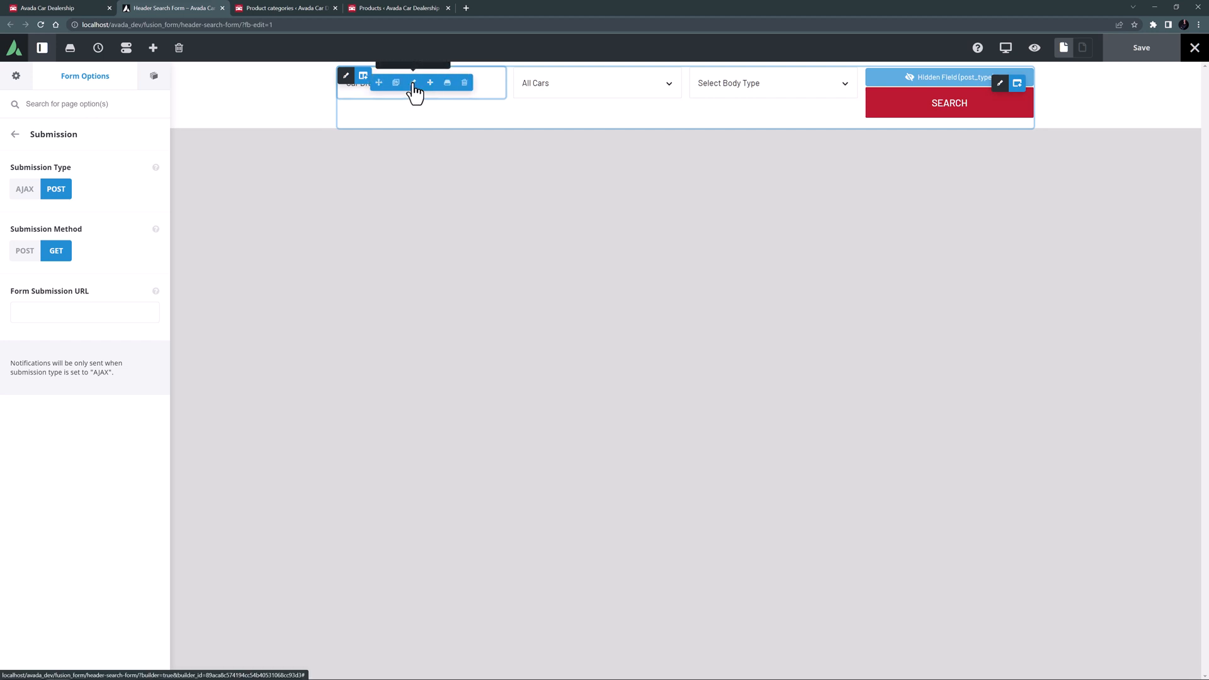
Step: Inspect the keyword text field (name s, placeholder Car Brand / Model / Keyword), then the hidden post_type field
left_click(345, 76)
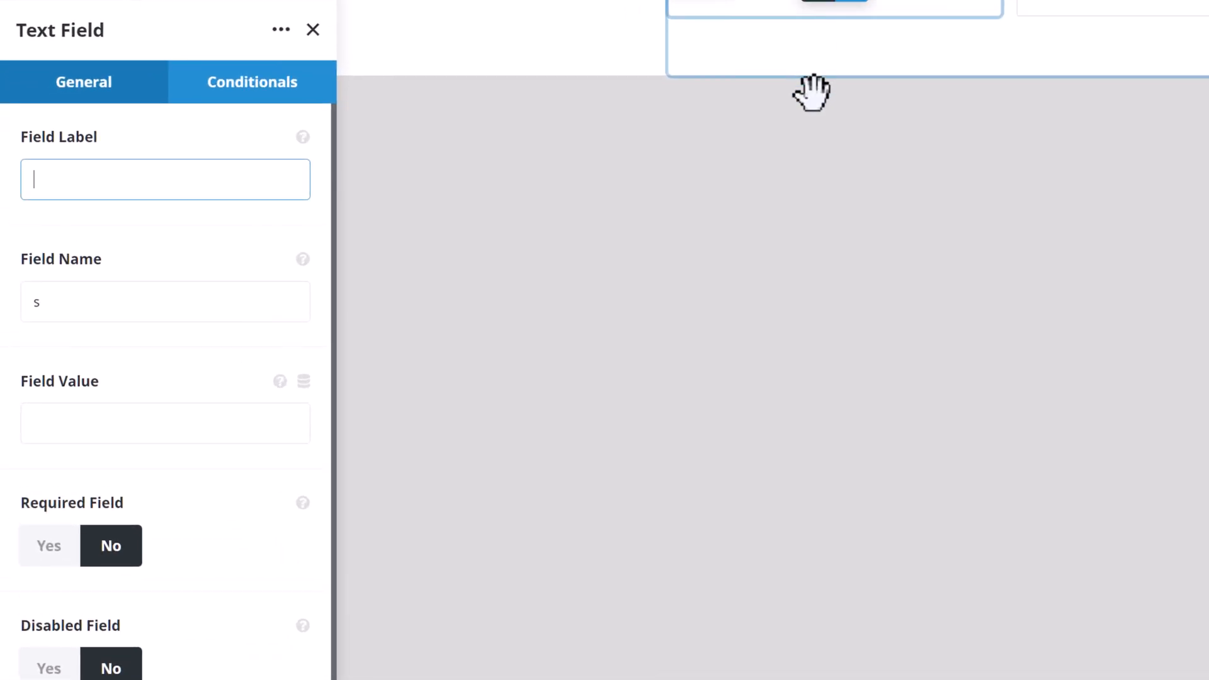
mouse_move(817, 160)
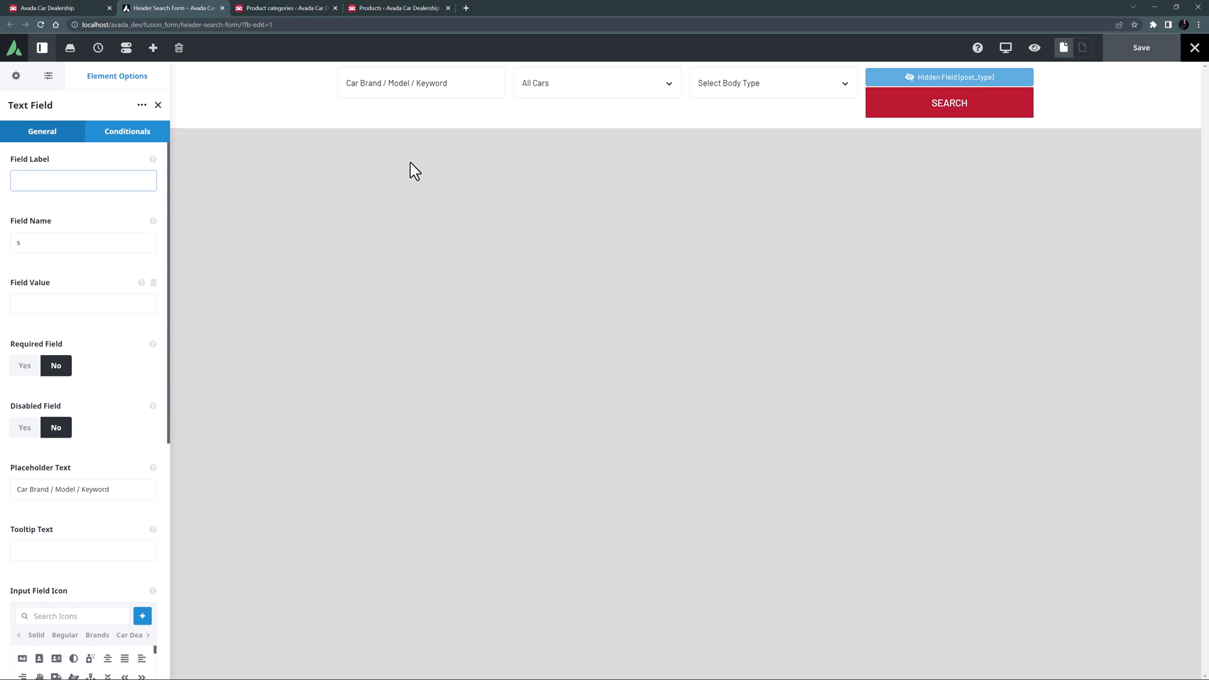
left_click(83, 180)
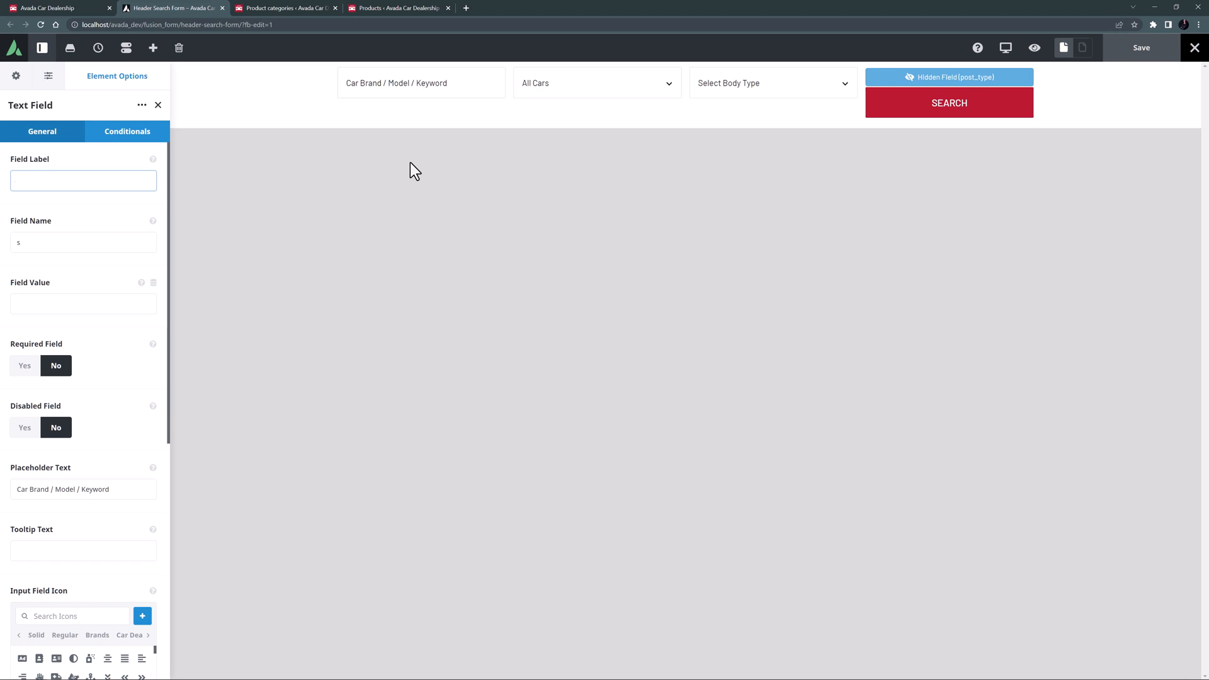
mouse_move(630, 153)
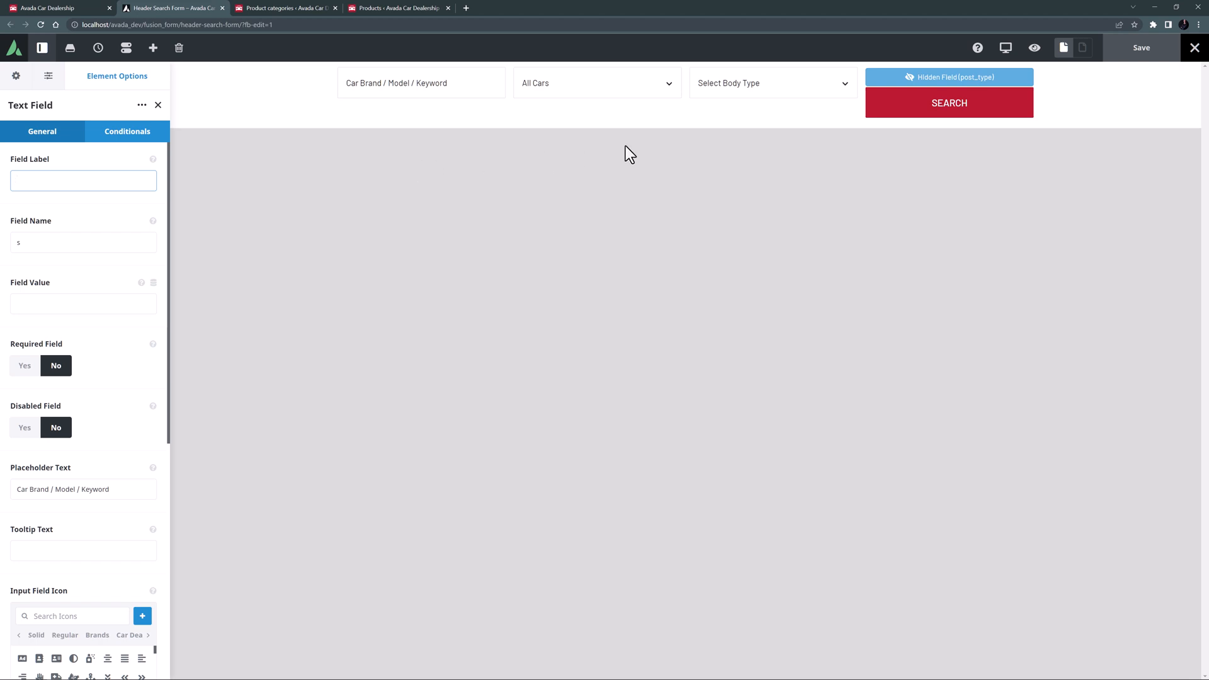
left_click(950, 77)
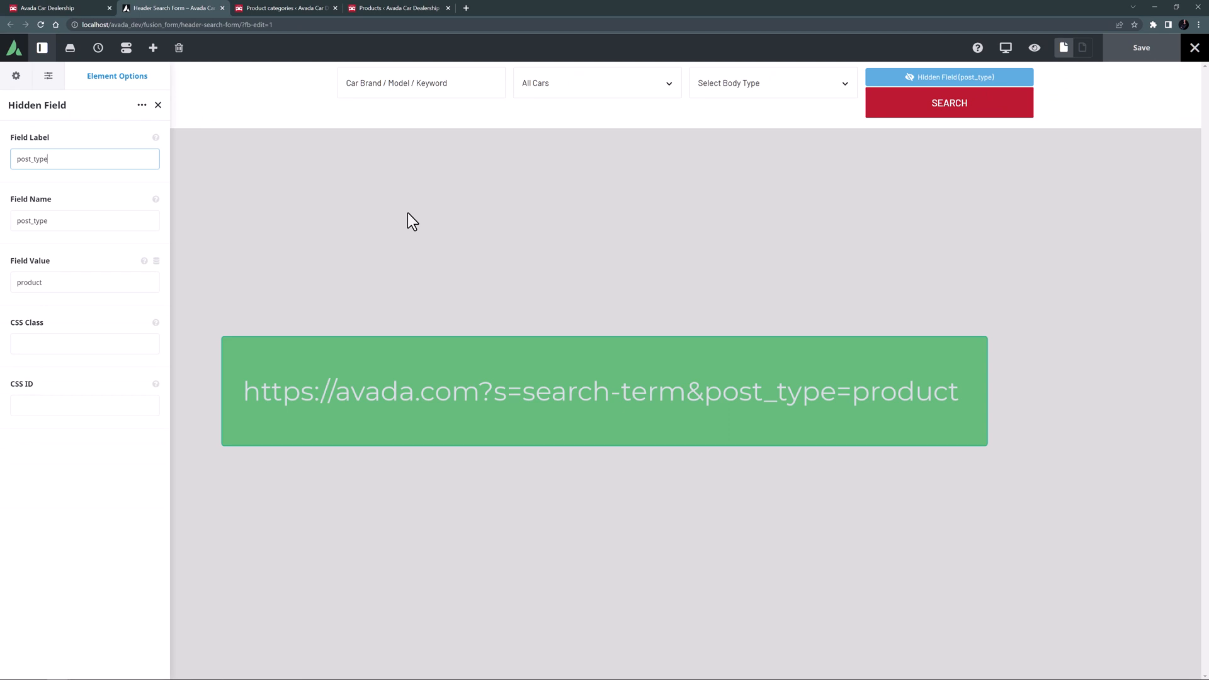
mouse_move(407, 222)
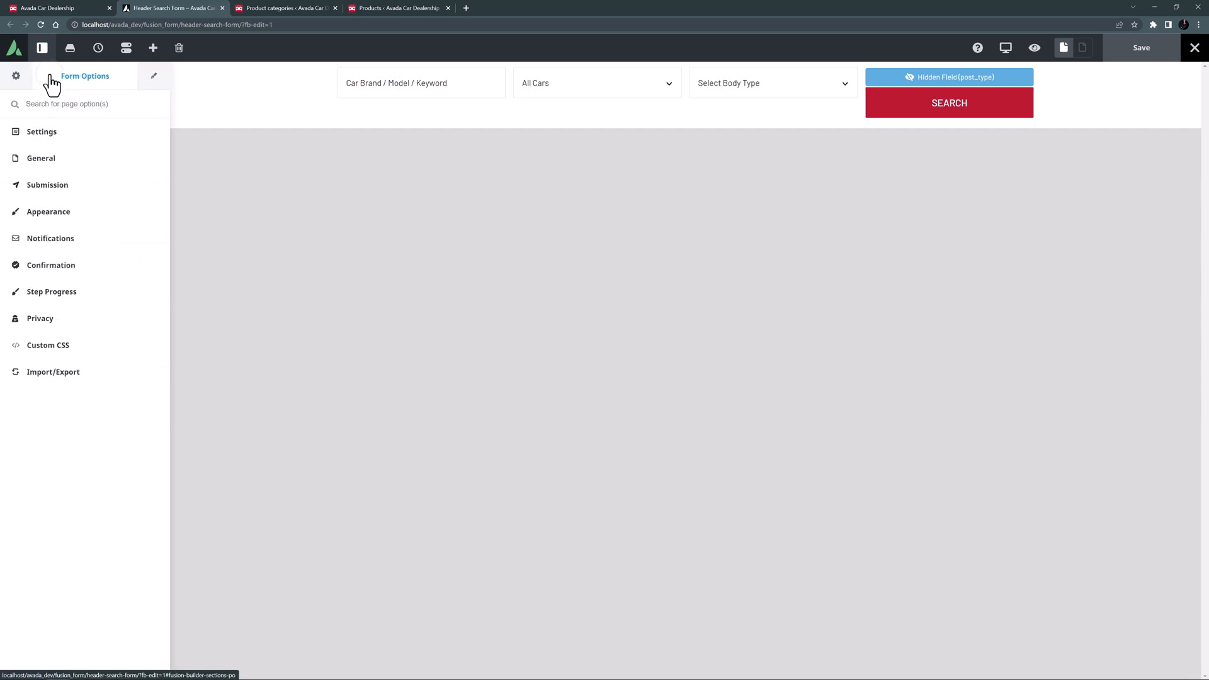
Step: Return to the form's Submission settings from the Form Options sections list
left_click(46, 184)
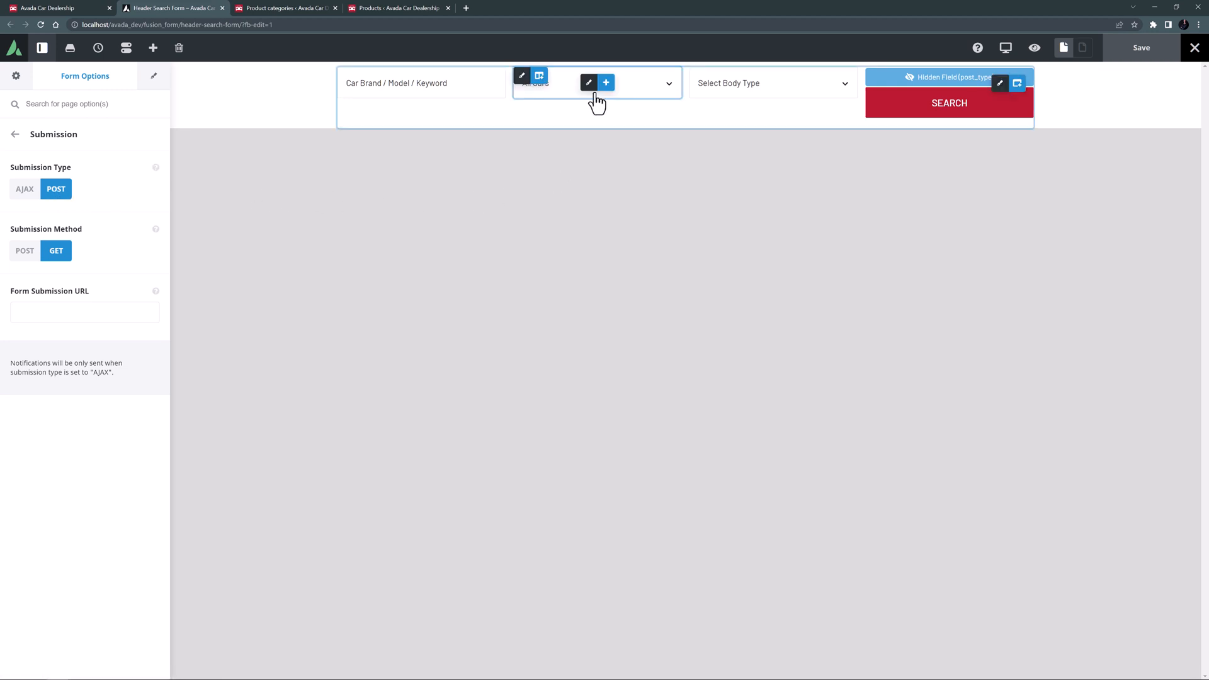
Step: Inspect the All Cars category select and compare it with the Product categories admin page
left_click(589, 83)
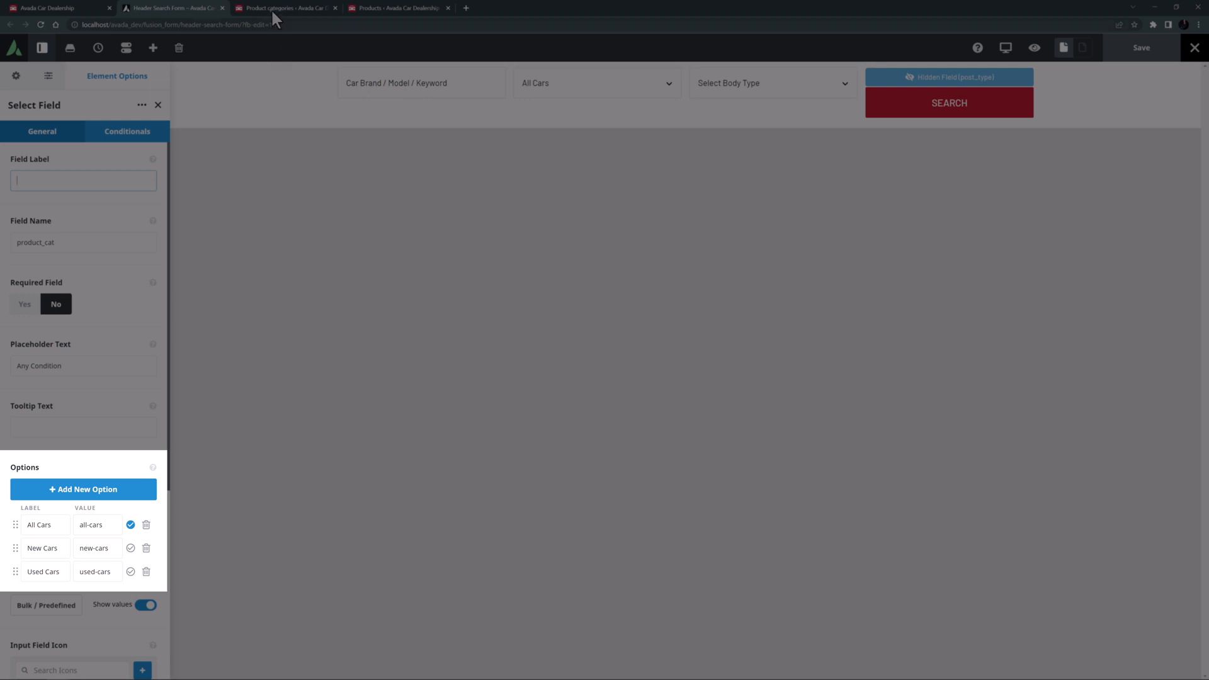
left_click(286, 8)
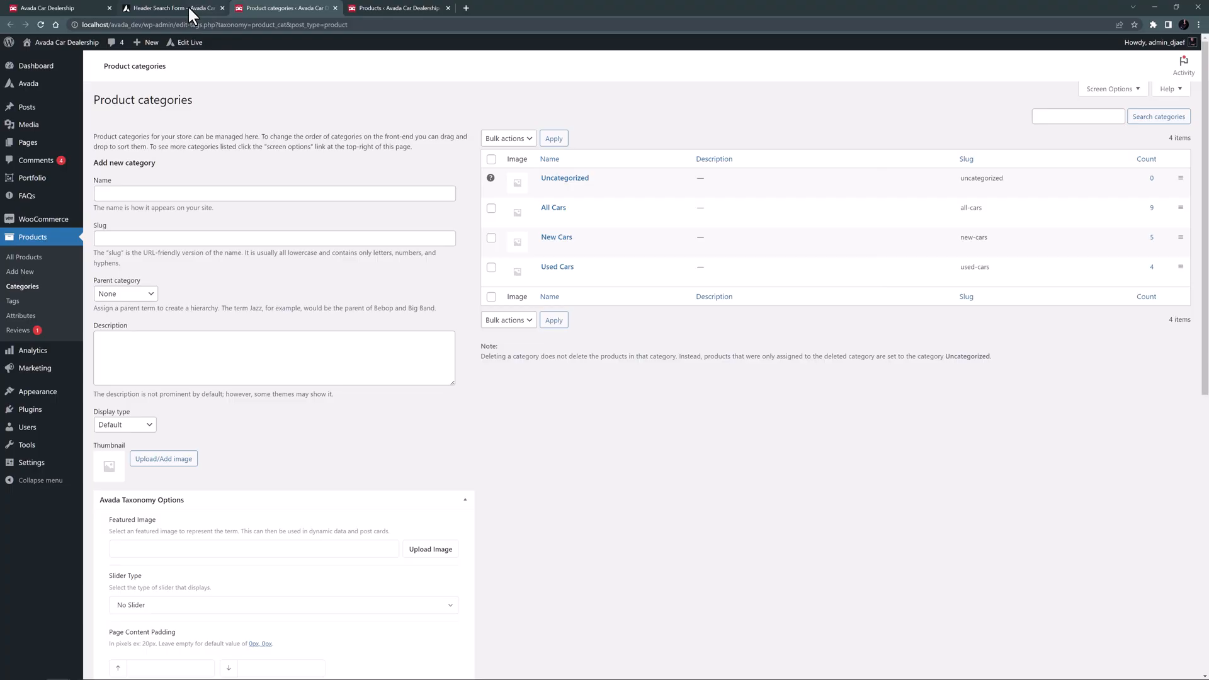
left_click(171, 8)
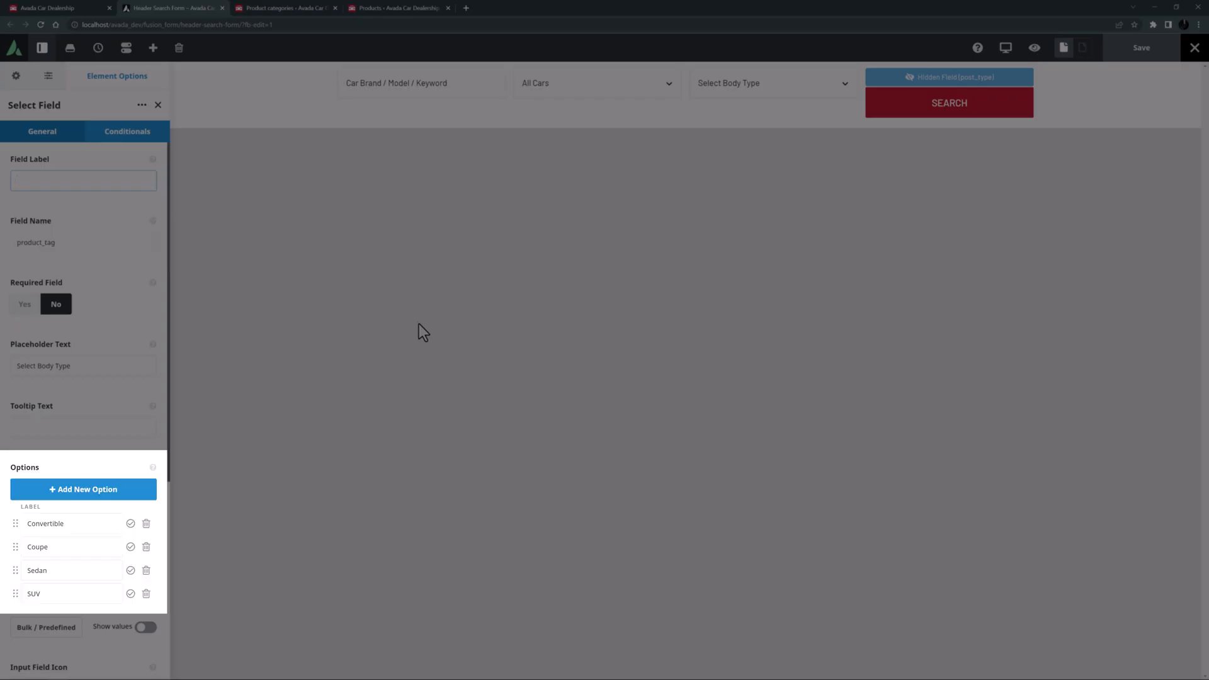
left_click(396, 8)
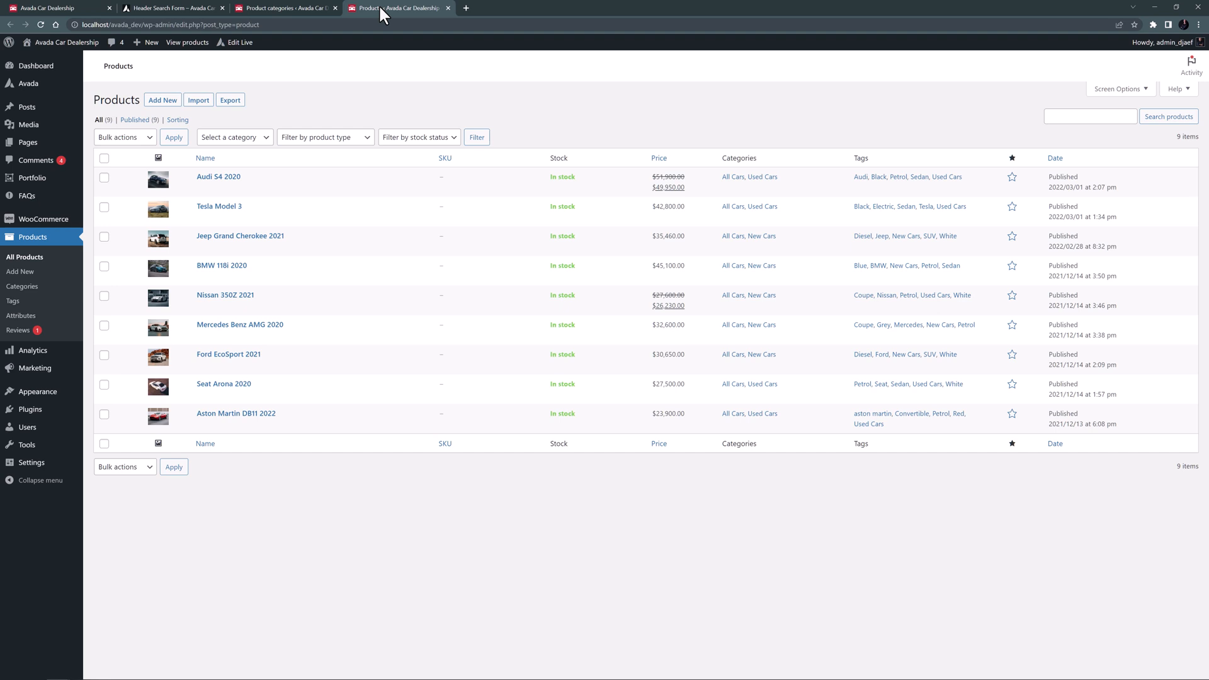
left_click(171, 7)
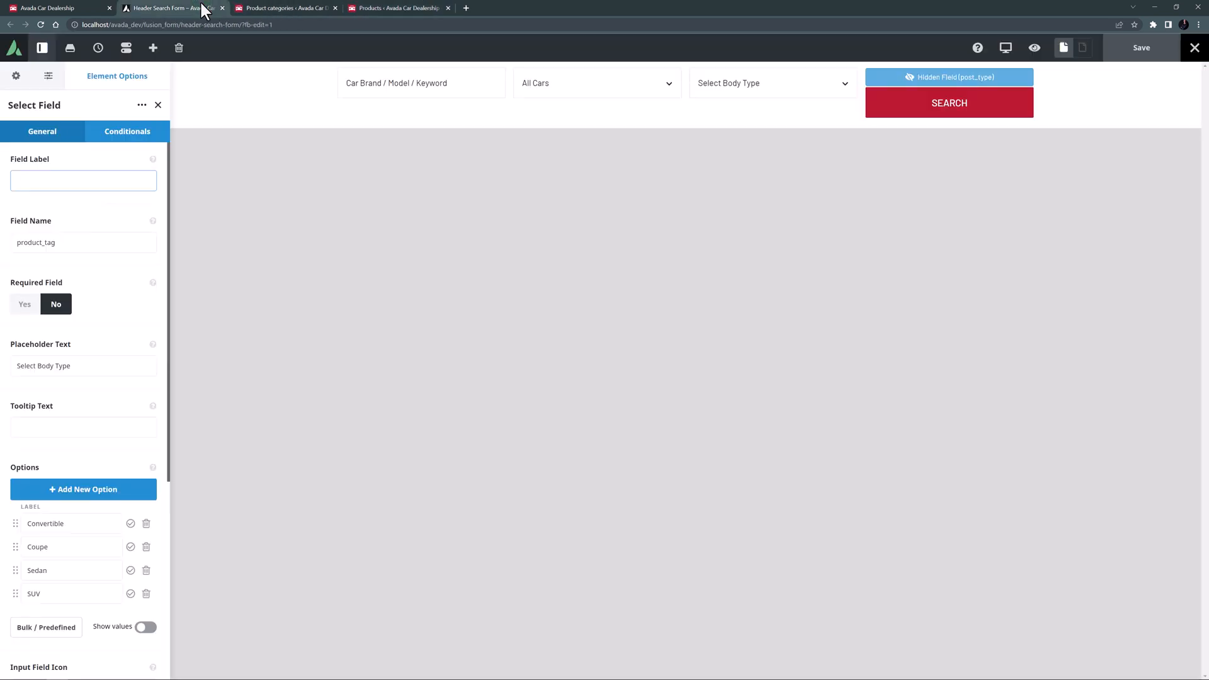
Step: Revisit the keyword text field settings, then view the Submit Button with text Search
left_click(421, 83)
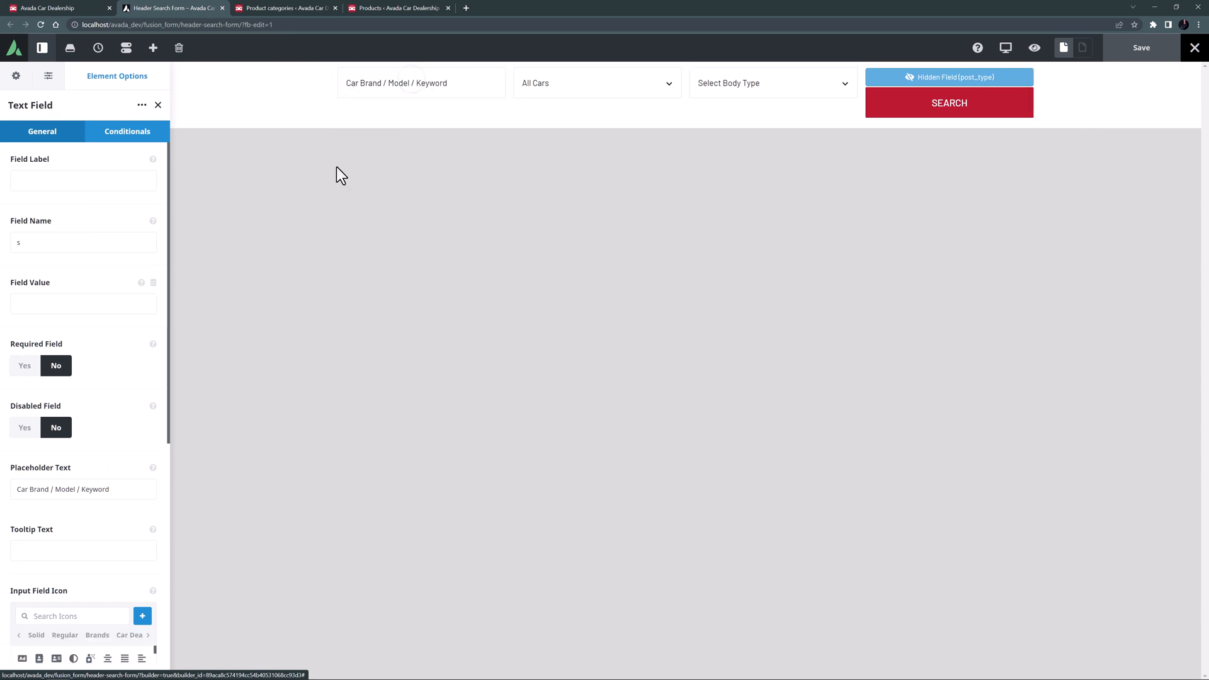
left_click(84, 180)
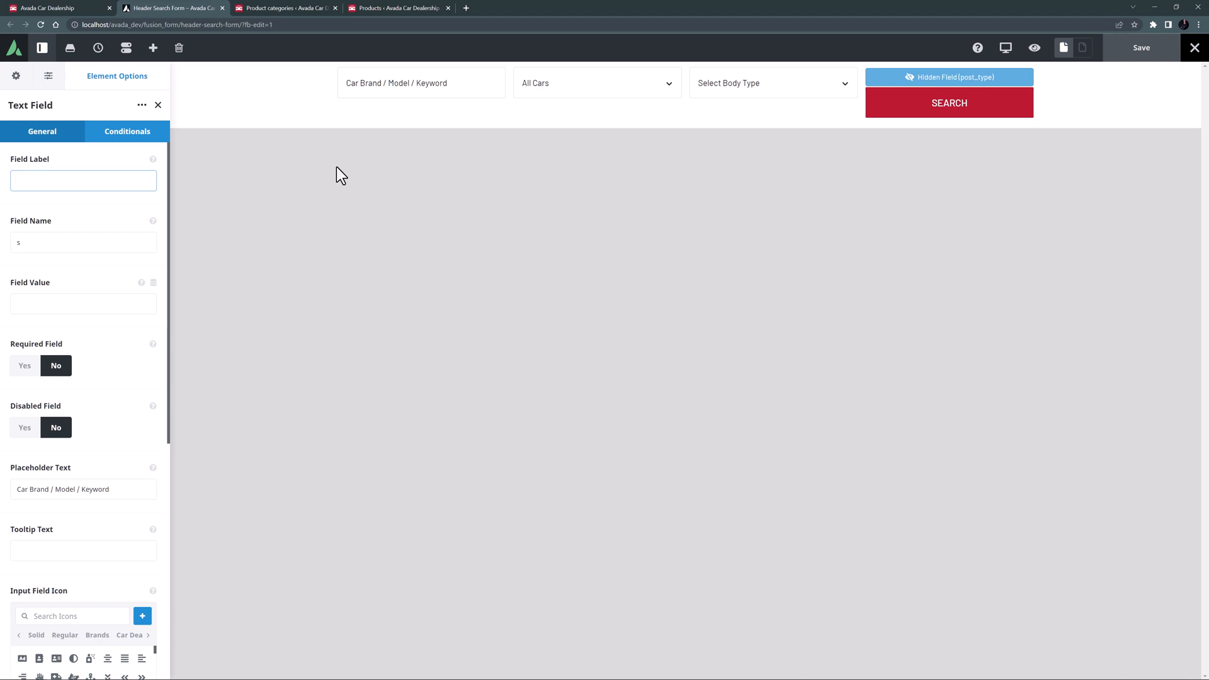
left_click(83, 180)
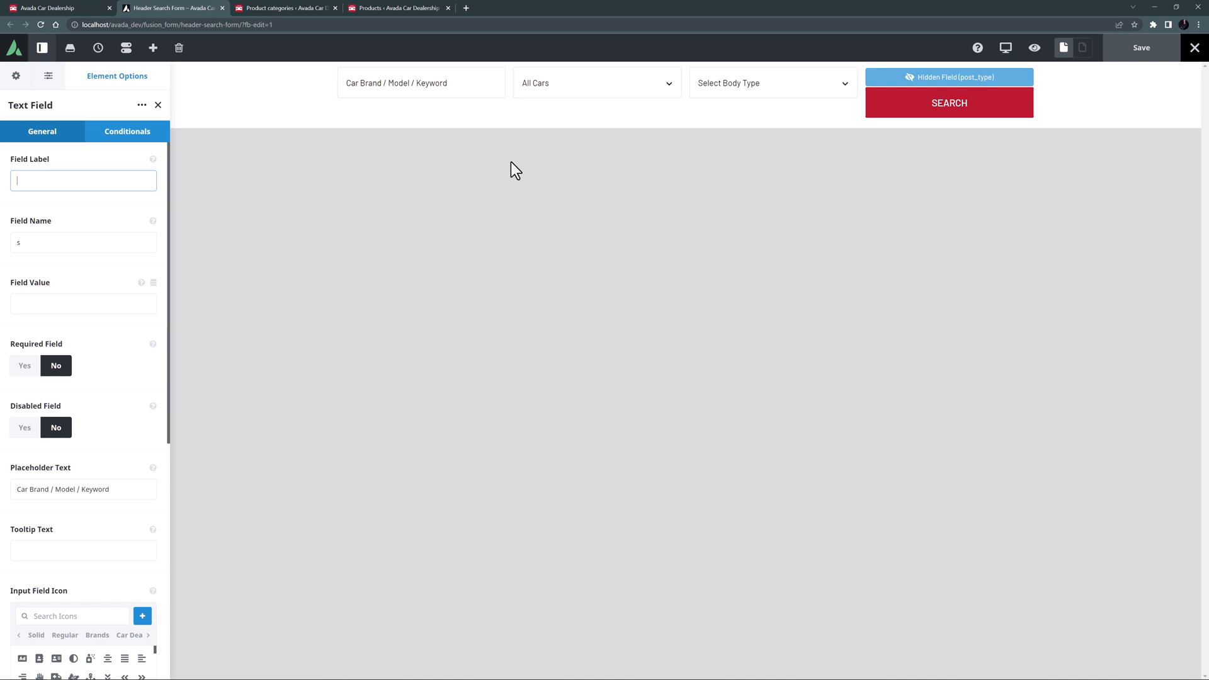
left_click(948, 102)
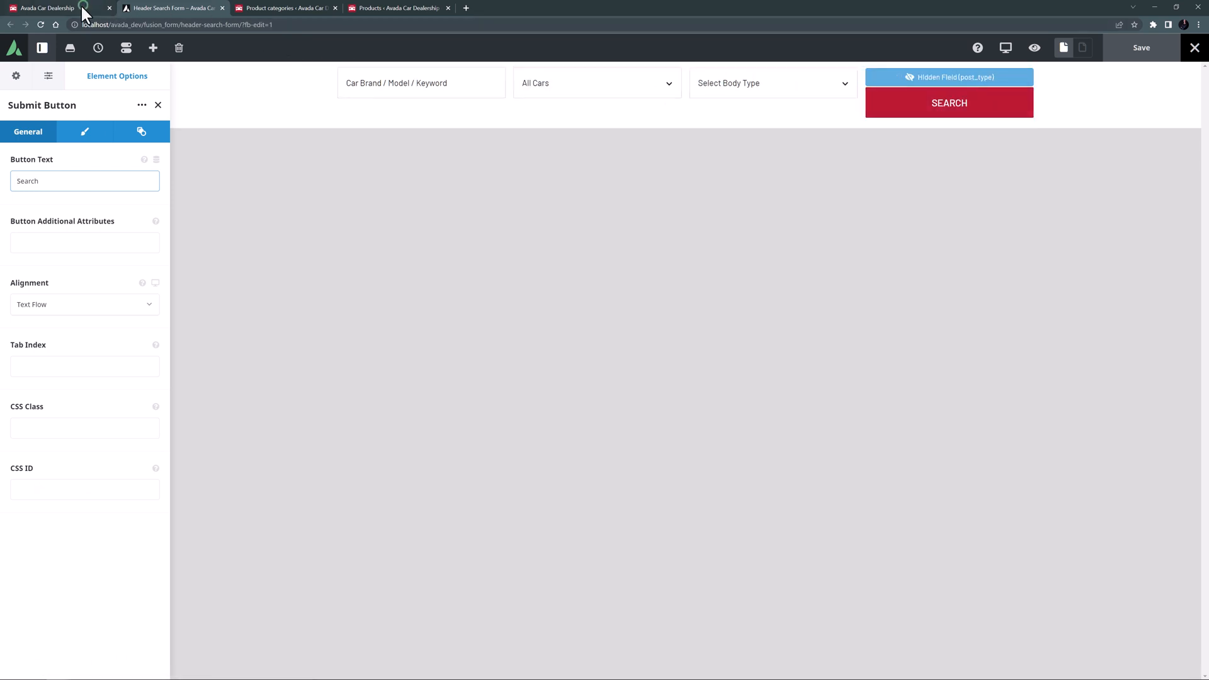
Step: Search the live dealer site for keyword 'white', listing white cars
left_click(47, 7)
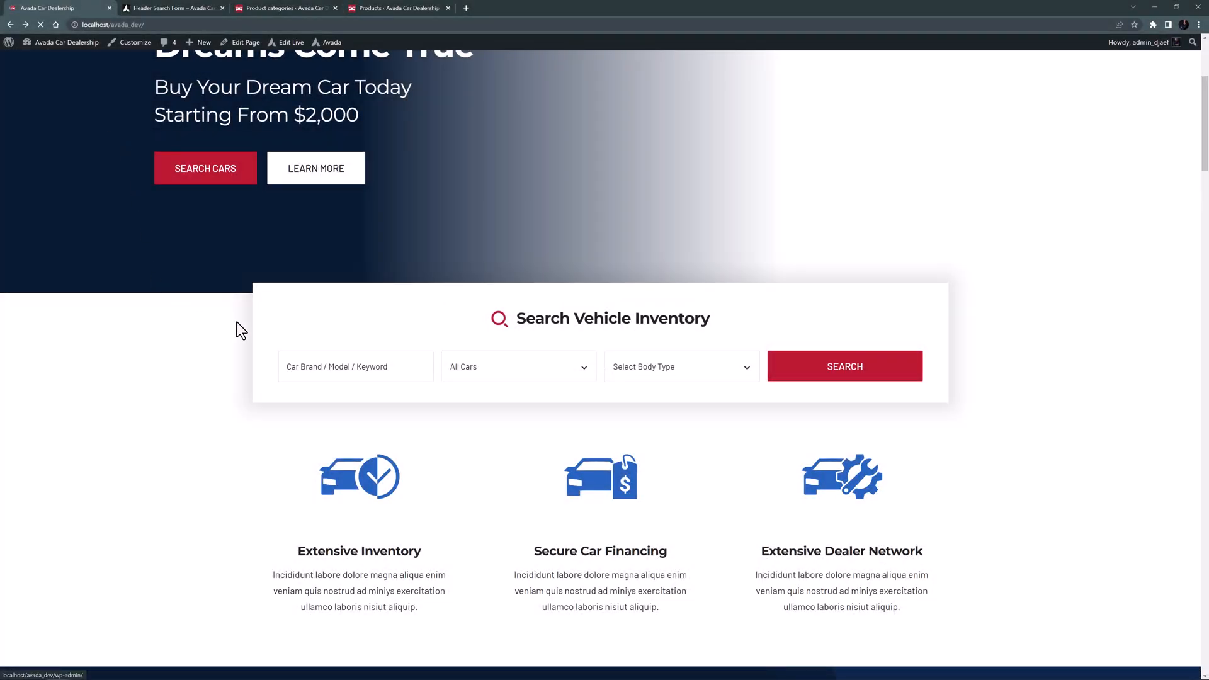
type("white")
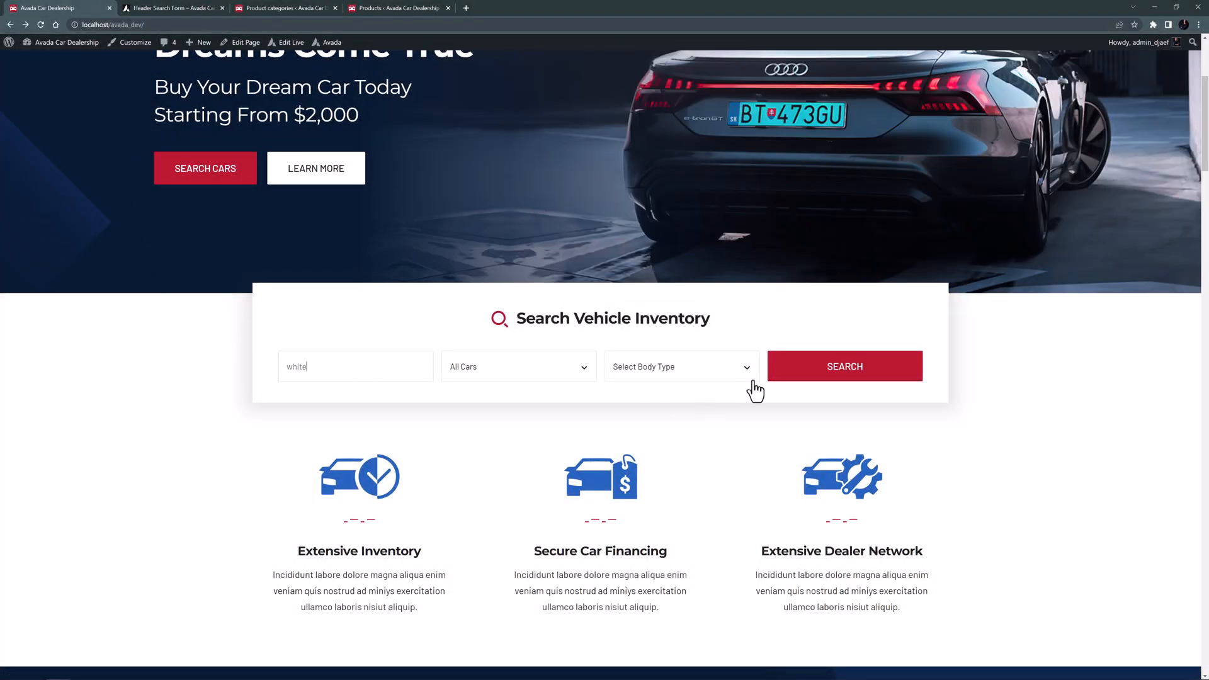
left_click(843, 366)
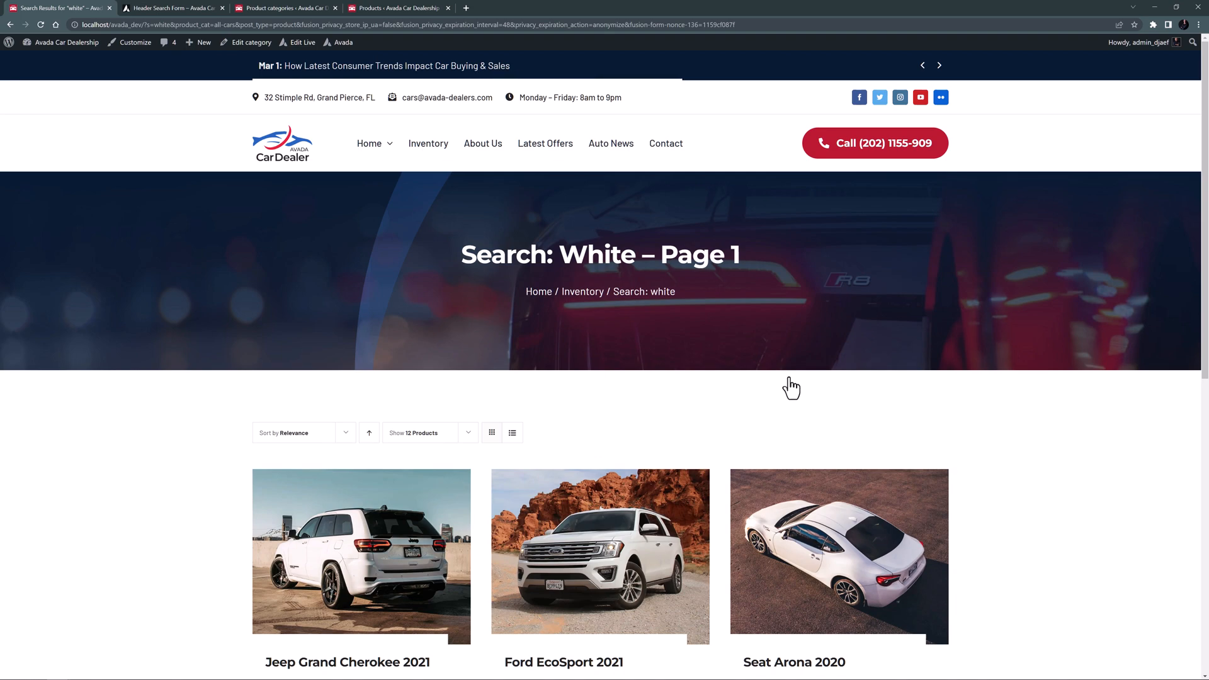
key("ctrl+plus")
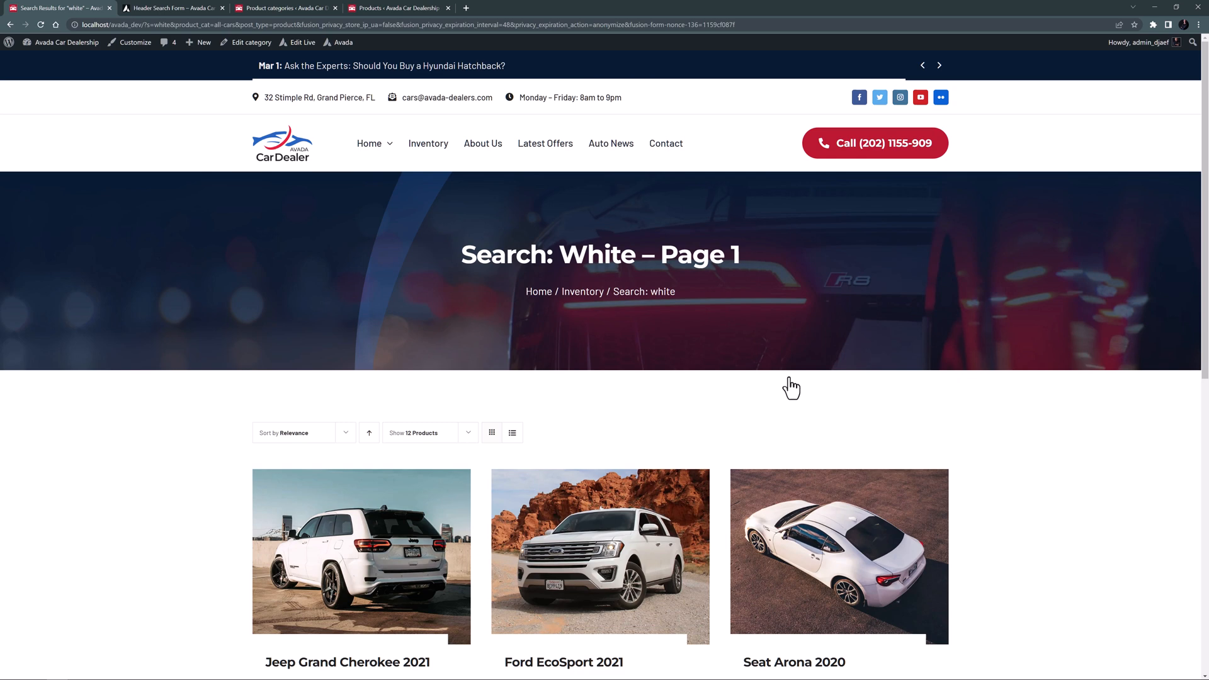
left_click(938, 66)
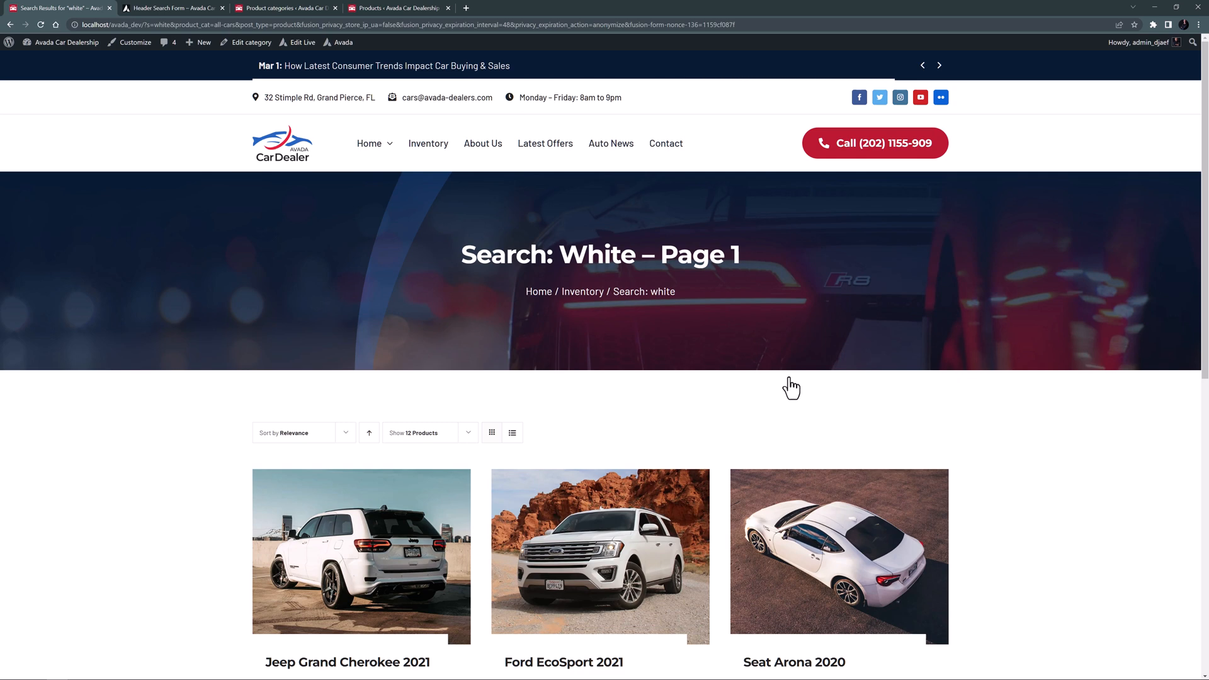
left_click(940, 65)
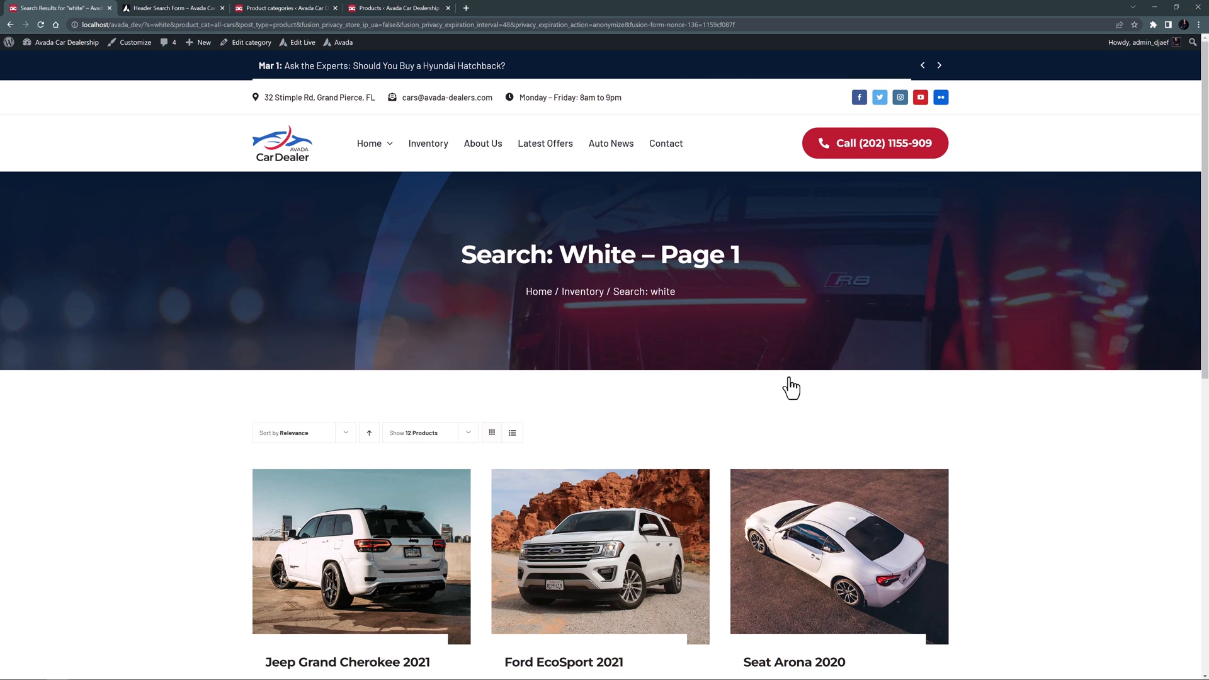
left_click(939, 66)
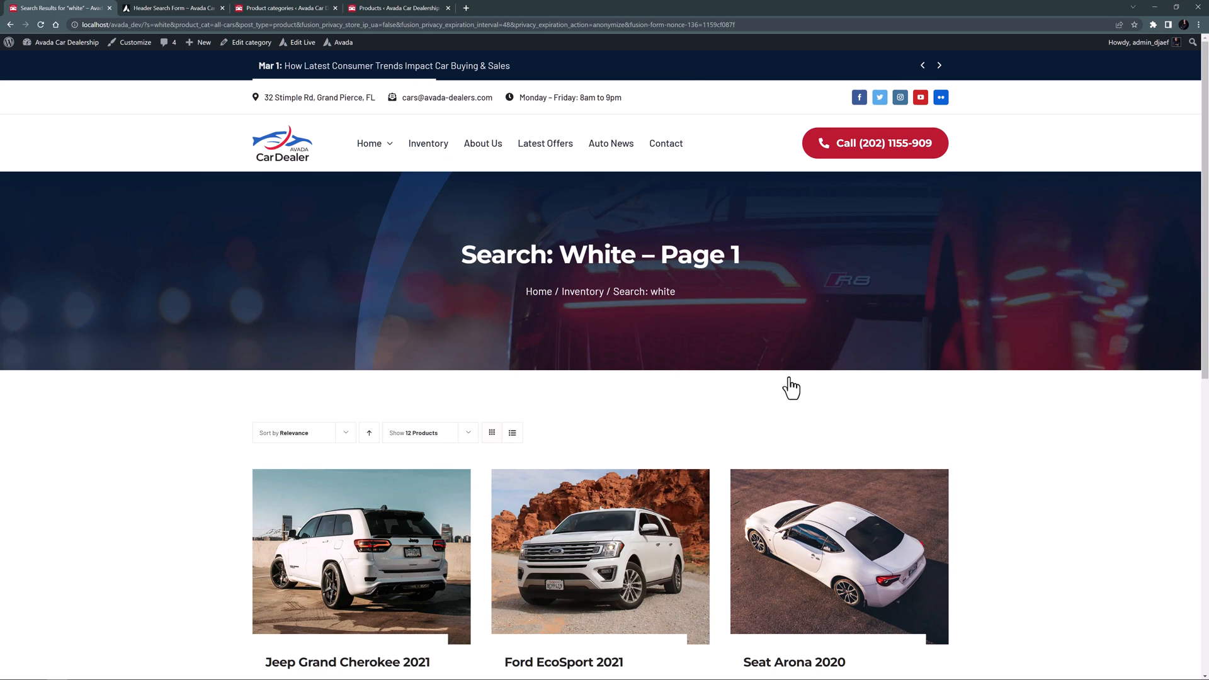